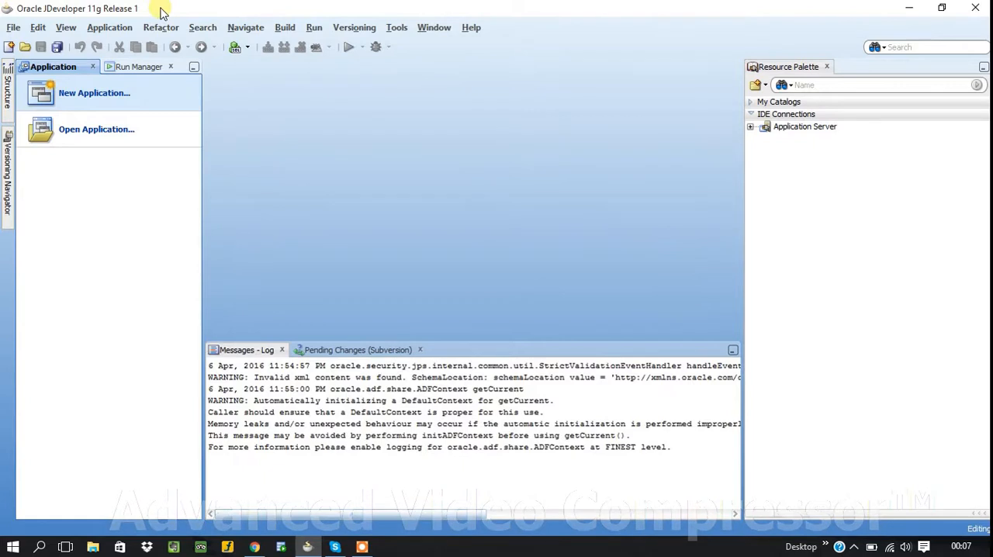
mouse_move(152, 45)
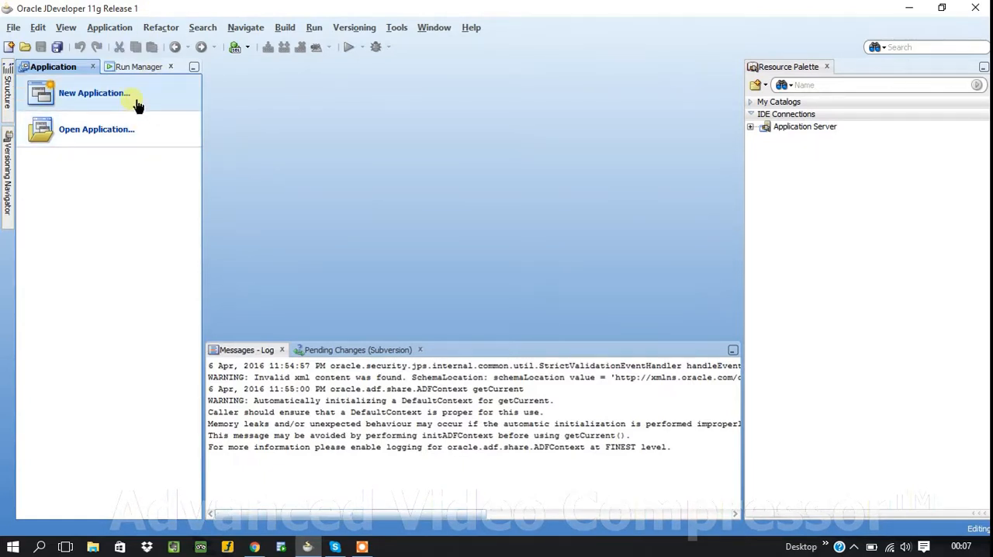
mouse_move(44, 43)
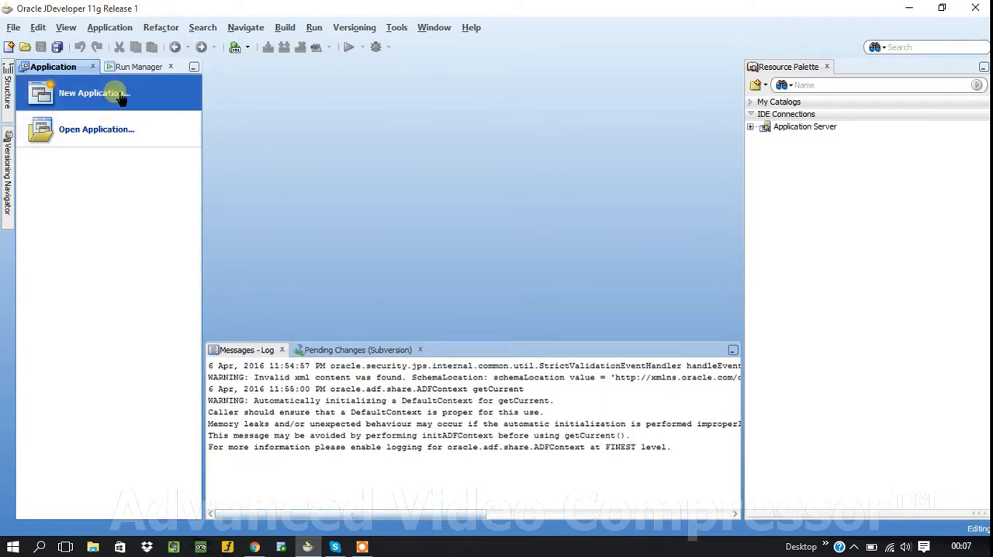
Step: Start a new application named TestService and continue to the project page
left_click(92, 94)
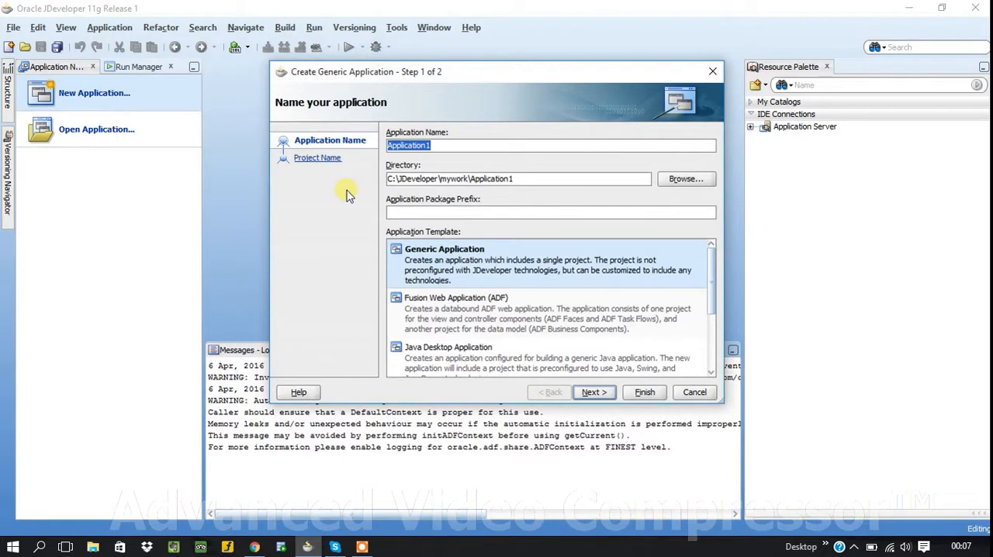
type("Test")
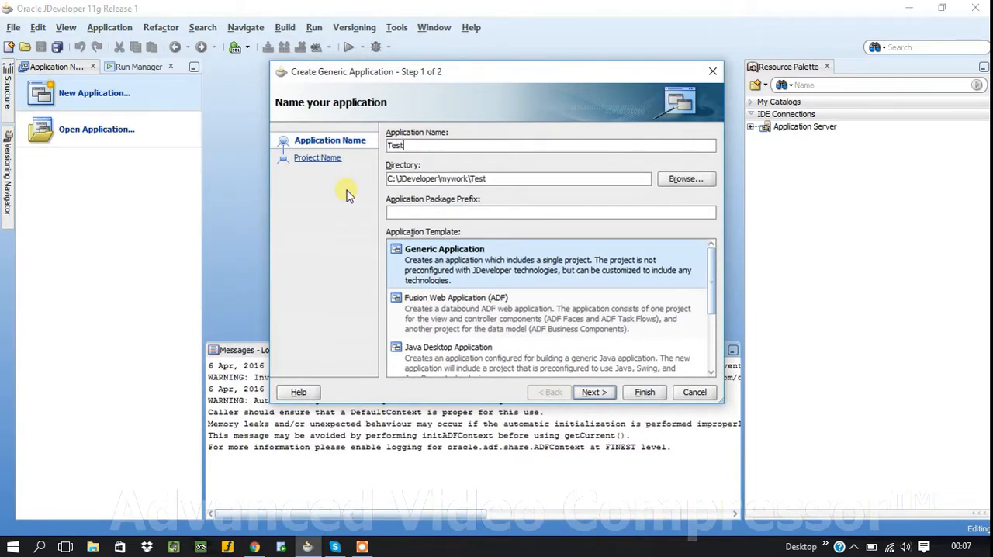
type("Service")
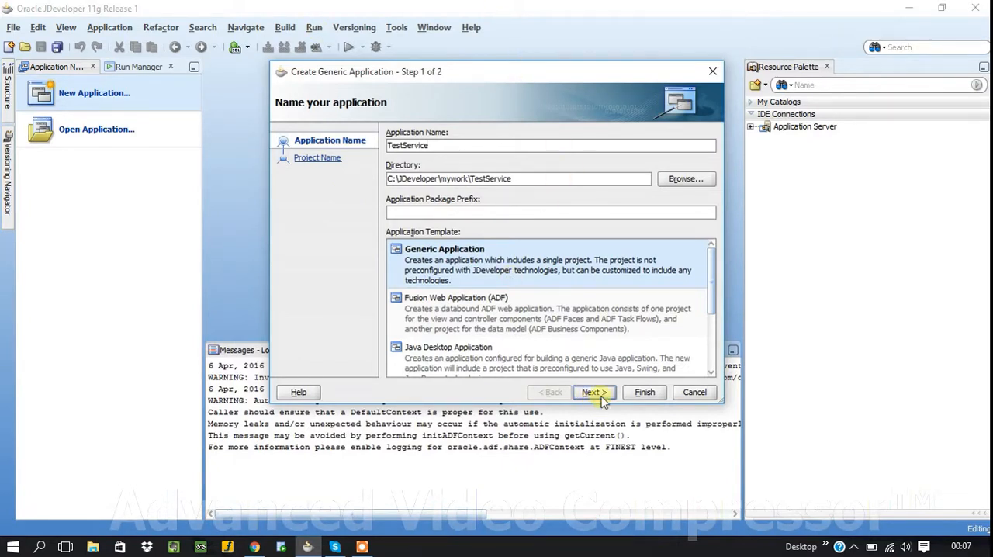
left_click(593, 391)
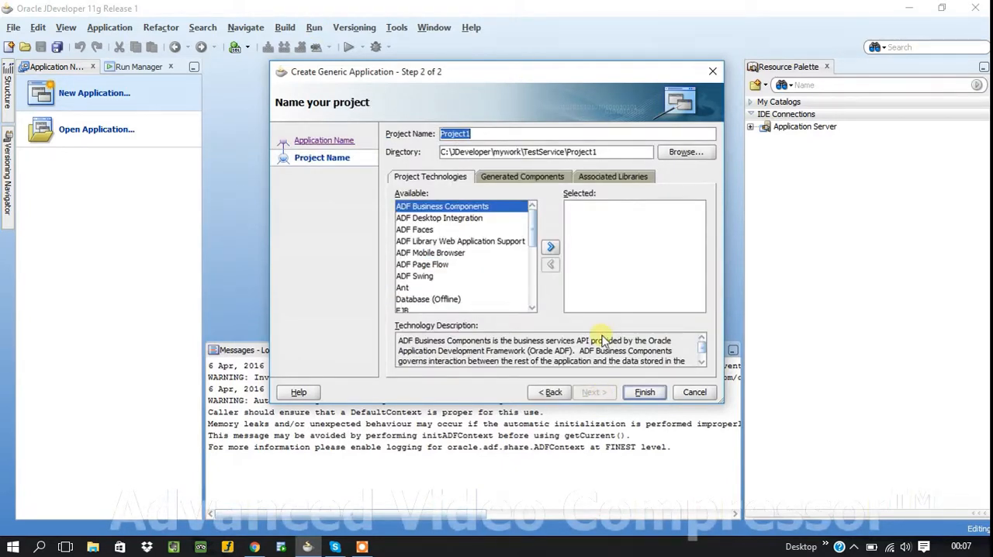
Step: Name the project TestEjbService and browse the technologies list for EJB
type("TestEjbService")
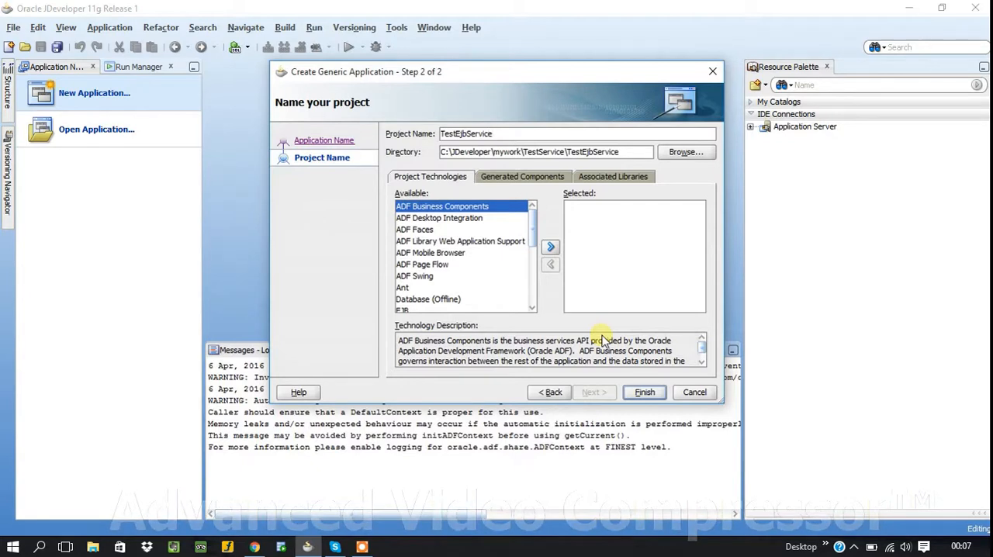
mouse_move(422, 264)
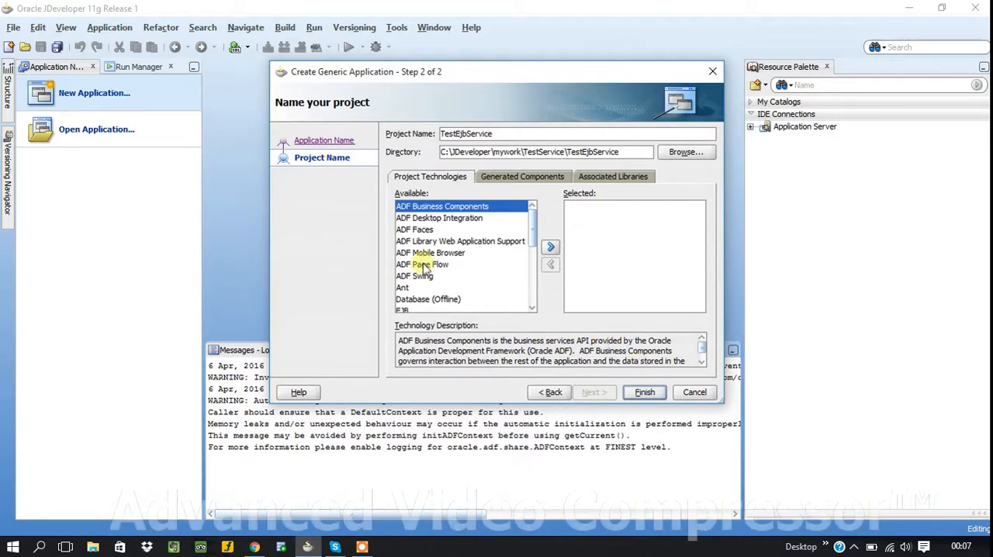
scroll("down", 3)
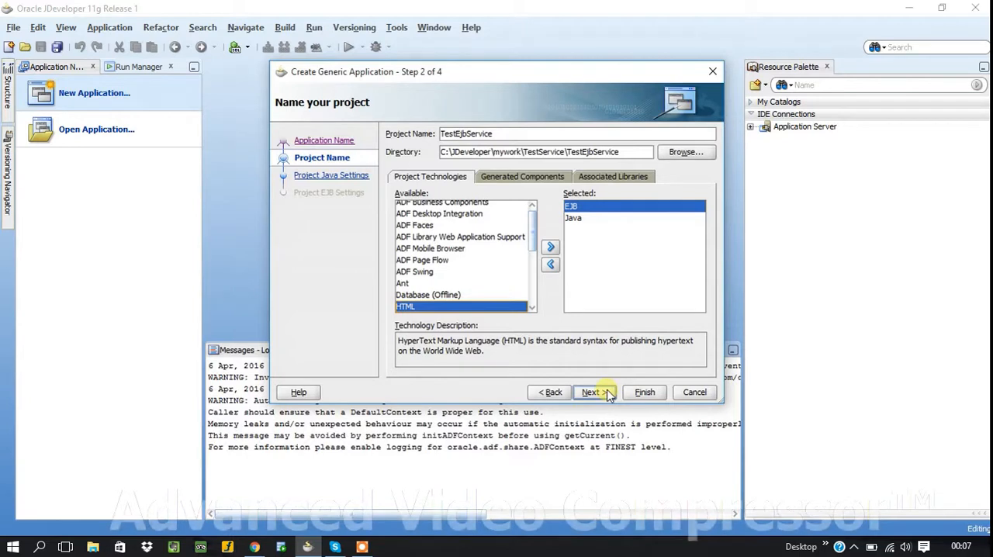
Step: Set the default package to com.test.ejbservice, keep EJB 3.0, and finish the application
left_click(594, 391)
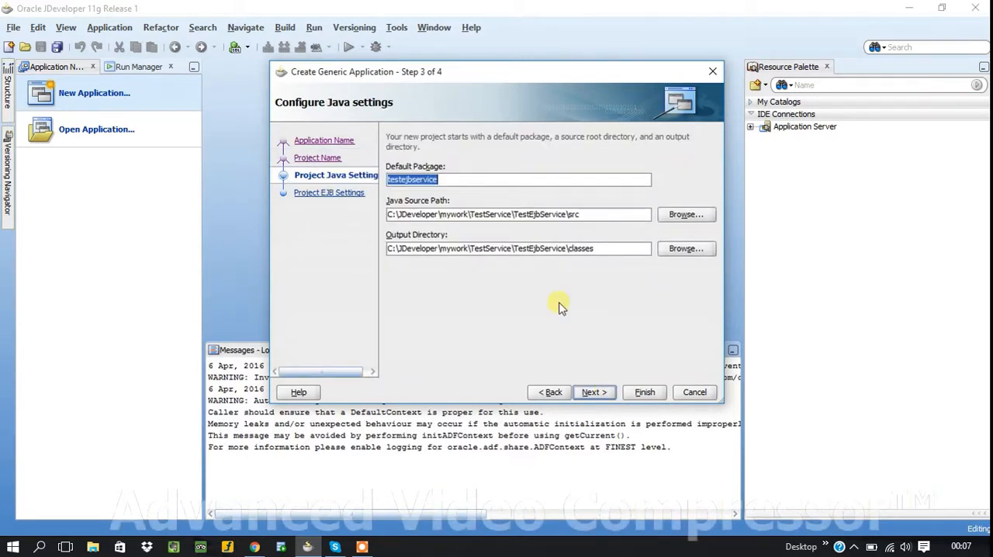
type("com.t")
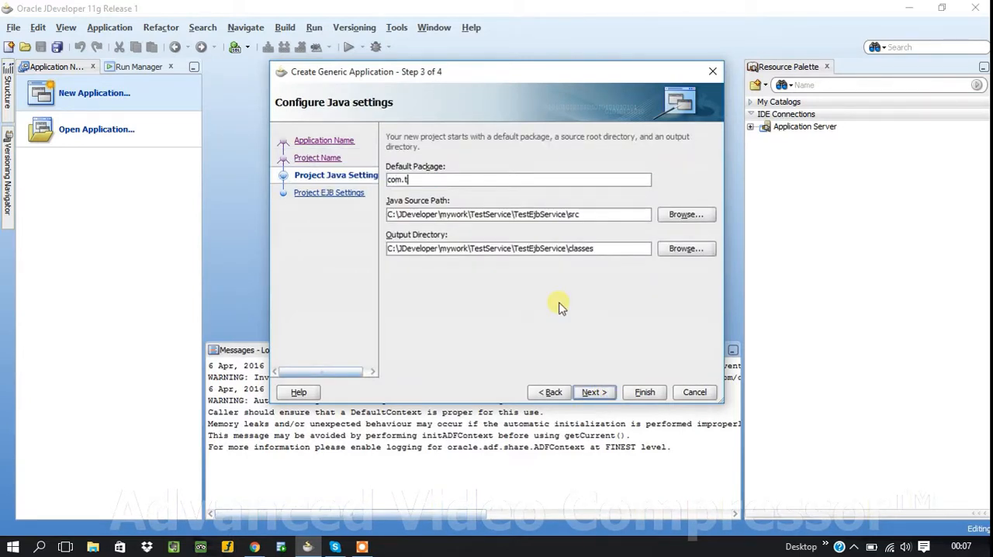
type("est.")
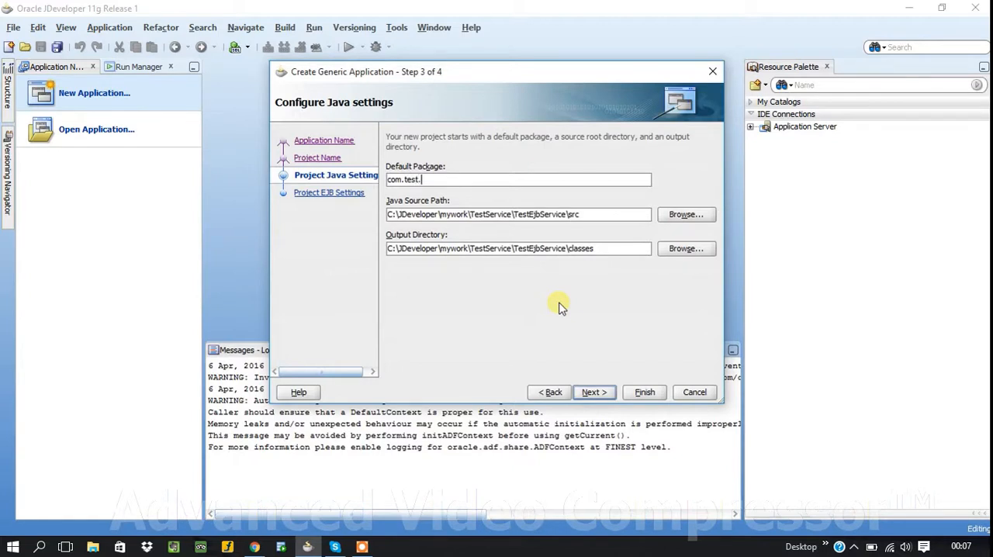
type("ejbservice")
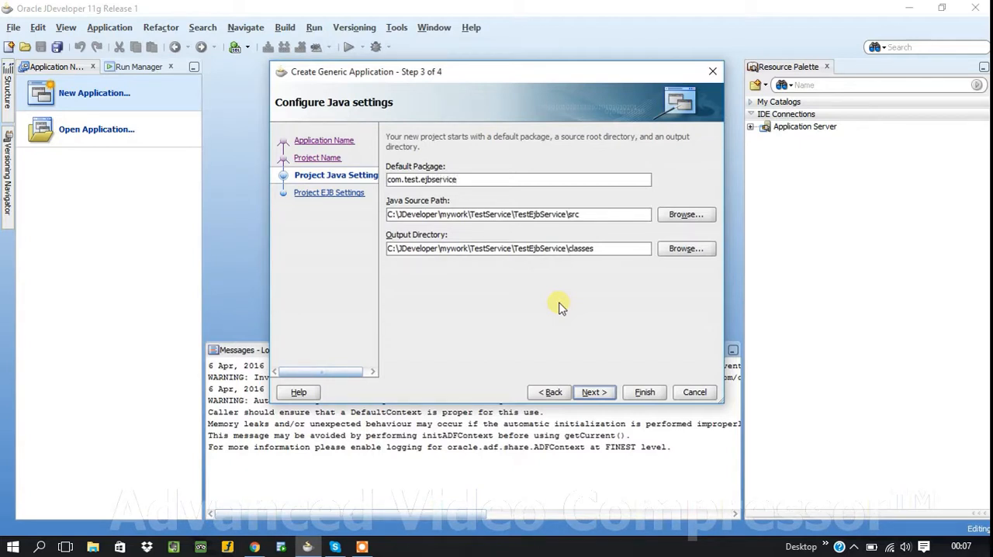
left_click(592, 391)
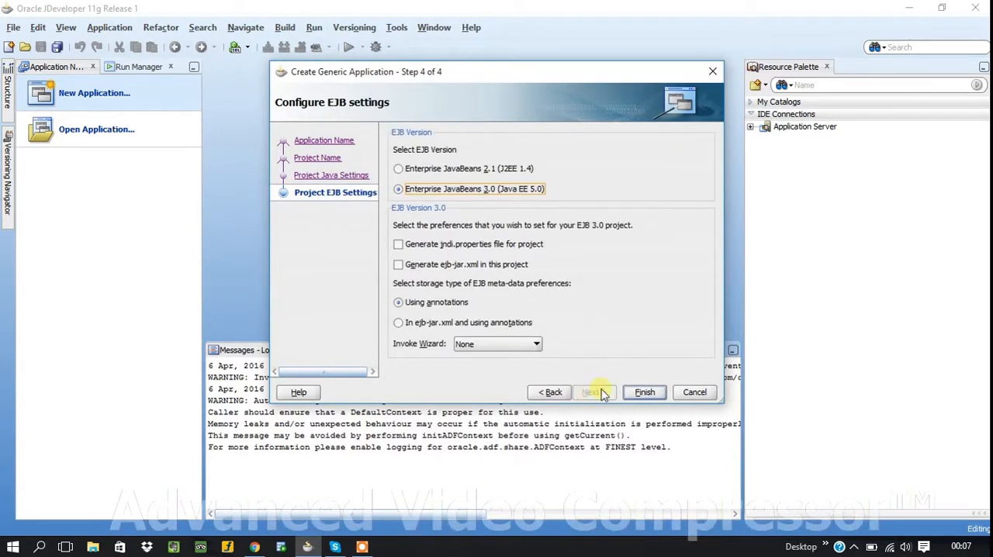
mouse_move(644, 393)
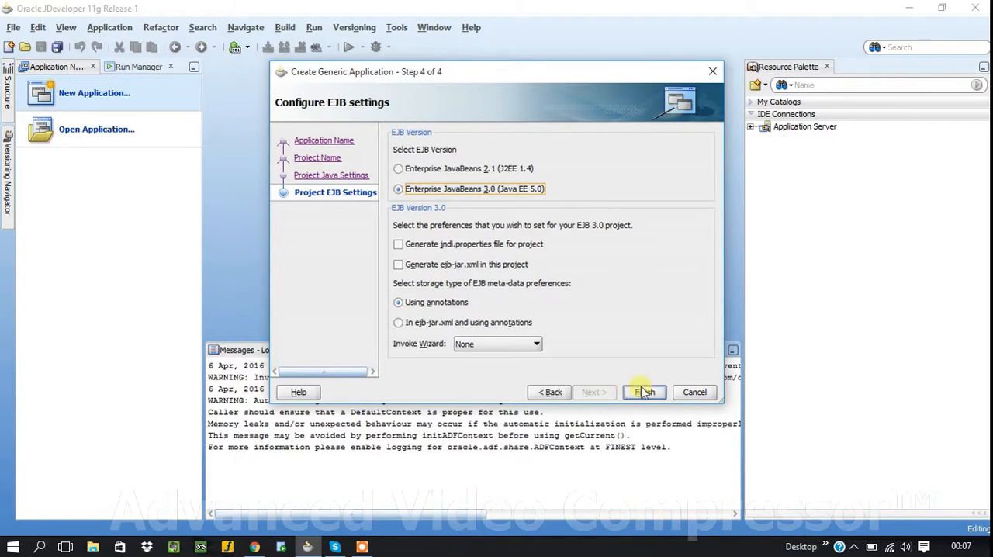
left_click(644, 391)
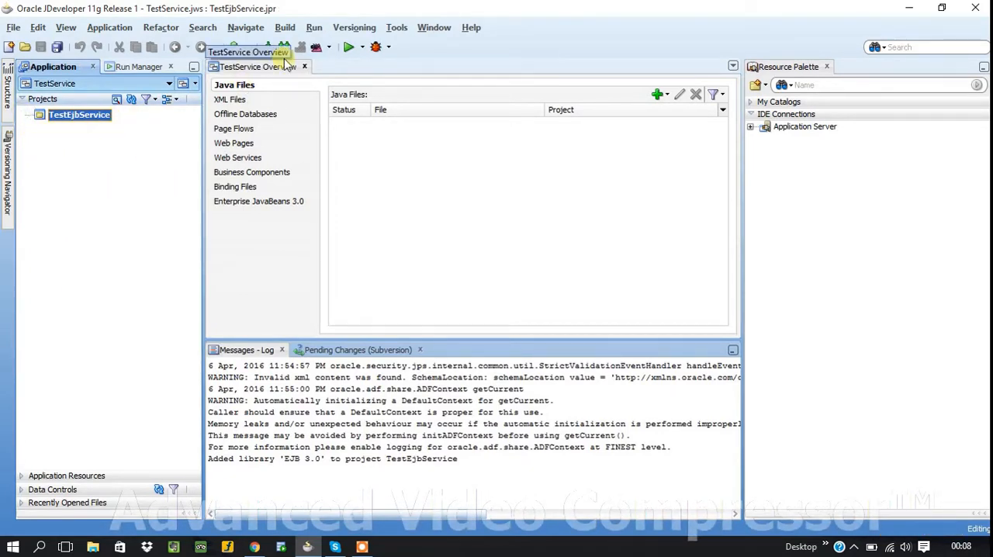
Step: Begin a new Java Class item in the TestEjbService project from the General > Java category
right_click(78, 115)
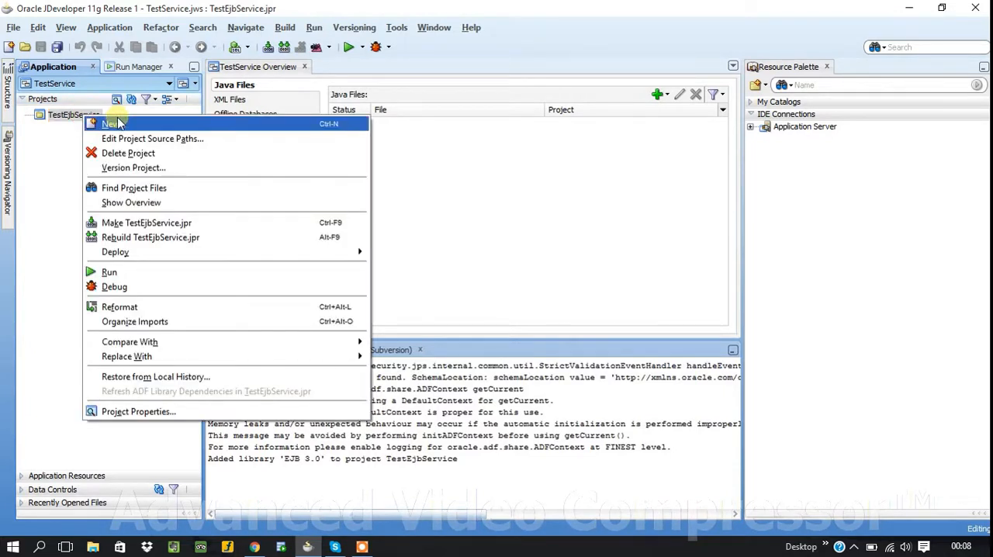
left_click(109, 125)
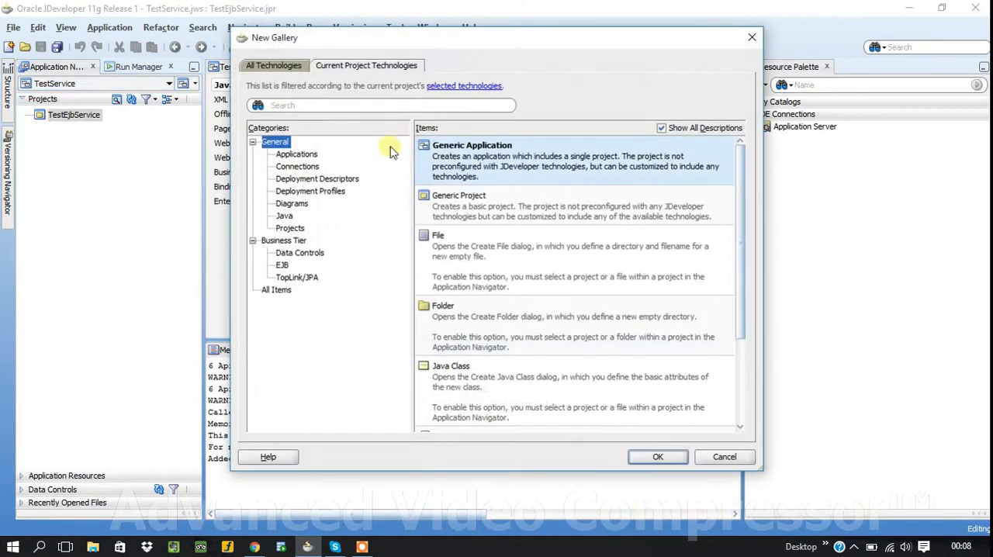
left_click(282, 216)
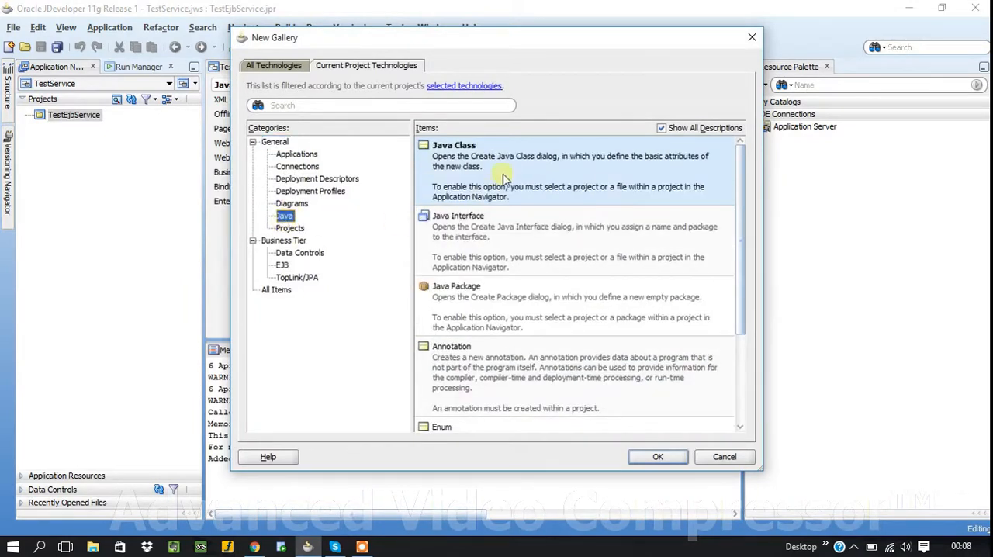
left_click(658, 456)
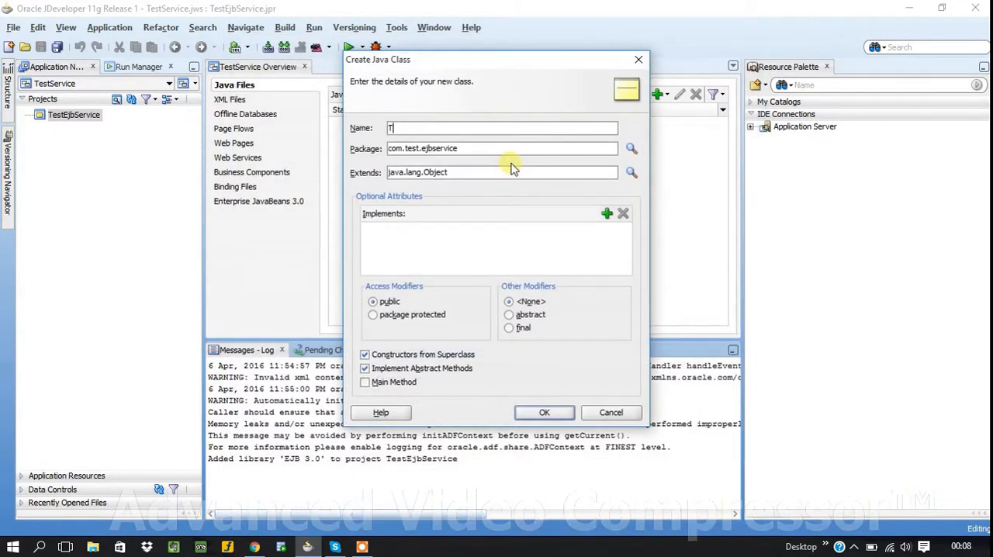
Step: Create the Java class Test in com.test.ejbservice and open it in the editor
type("est")
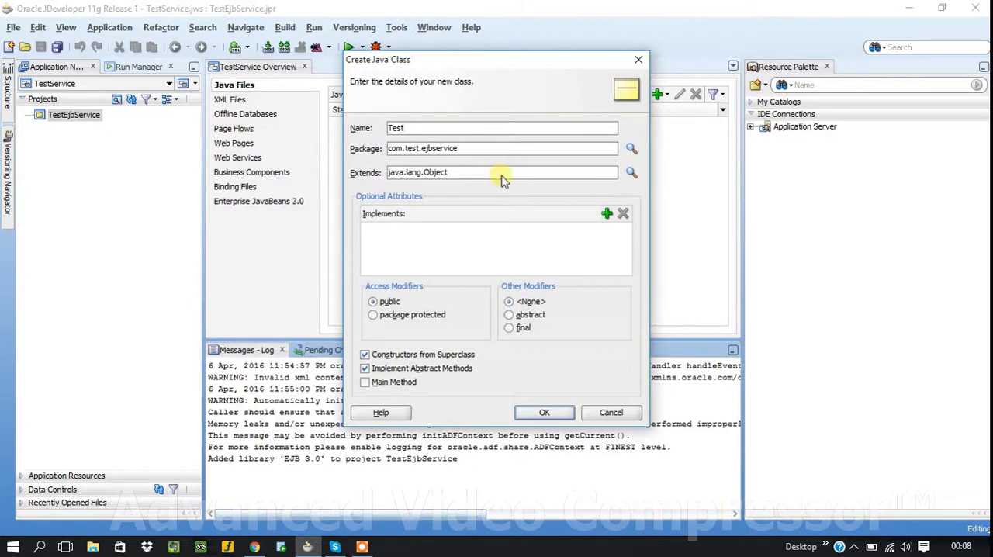
left_click(543, 412)
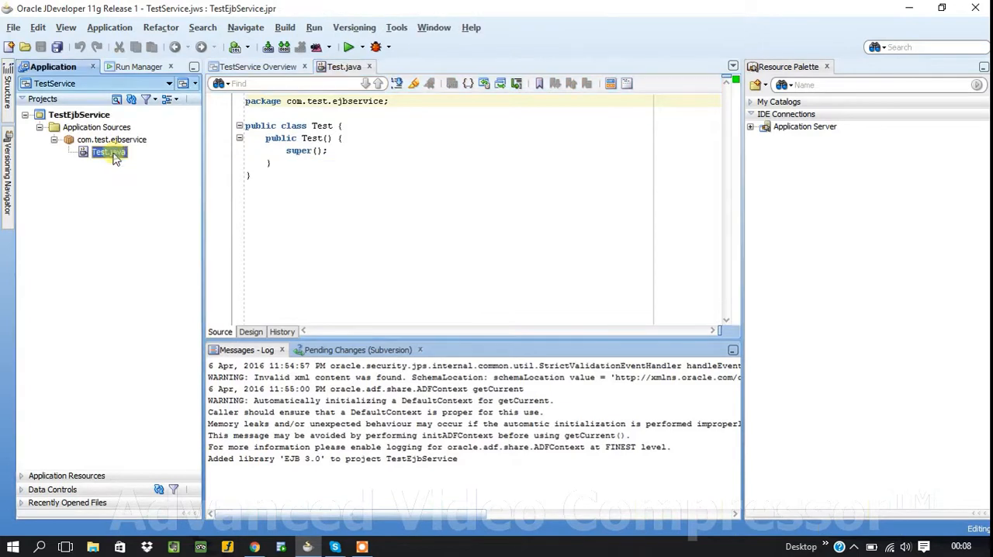
mouse_move(100, 154)
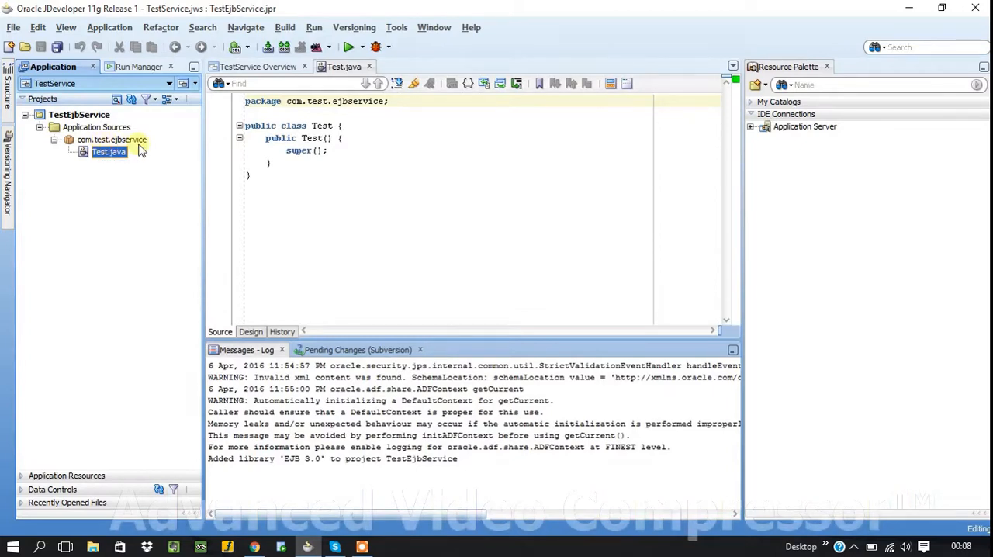
mouse_move(112, 155)
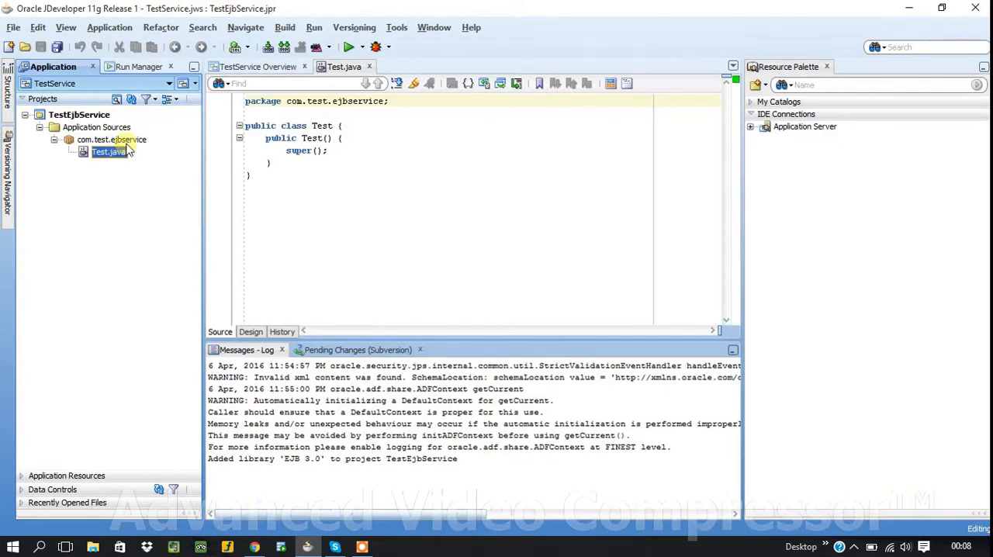
Step: Start a new Session Bean item from the Business Tier > EJB category
left_click(111, 139)
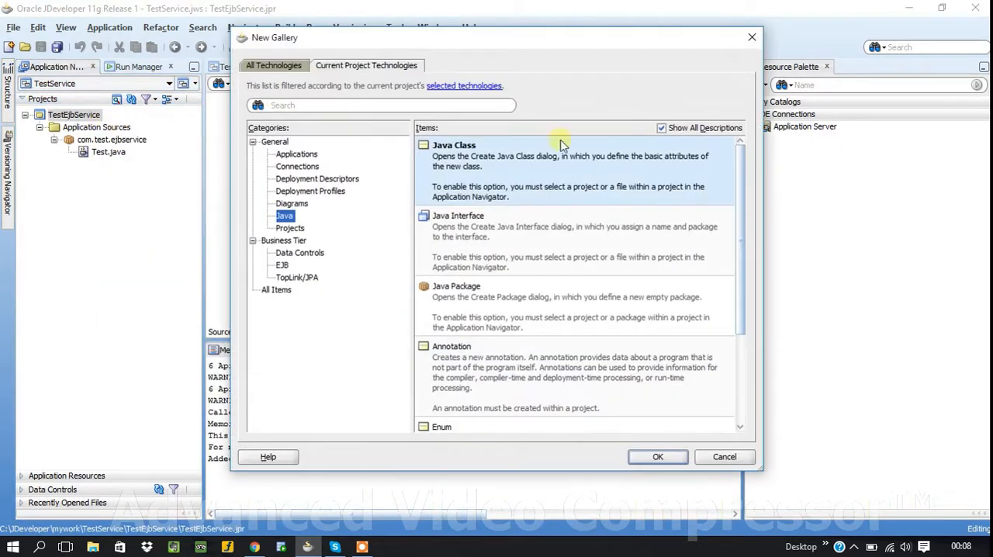
left_click(284, 263)
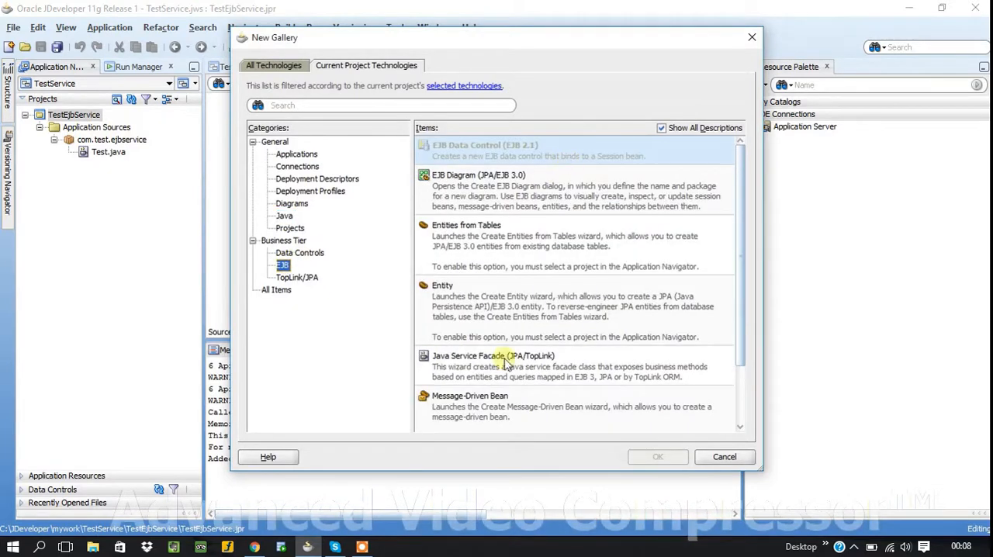
scroll("down", 3)
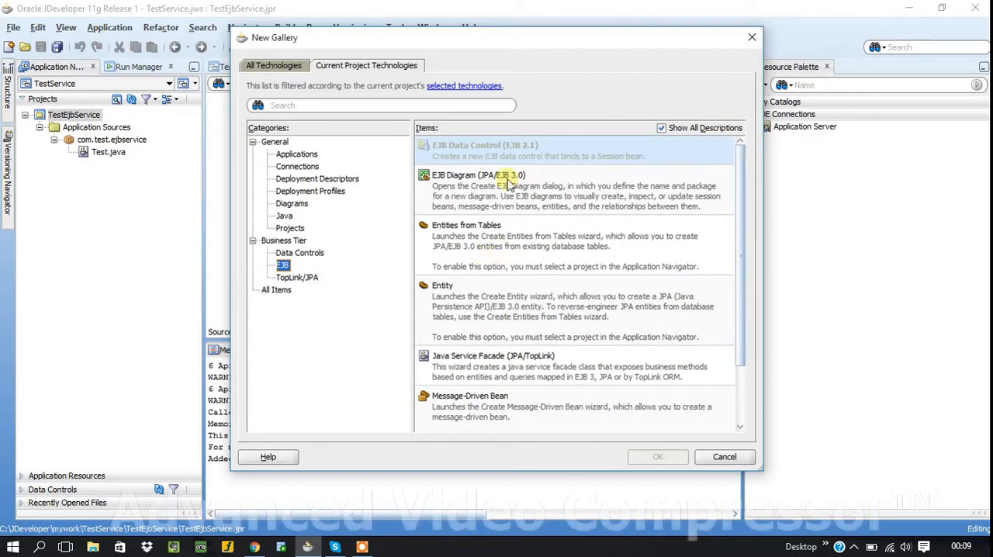
scroll("down", 3)
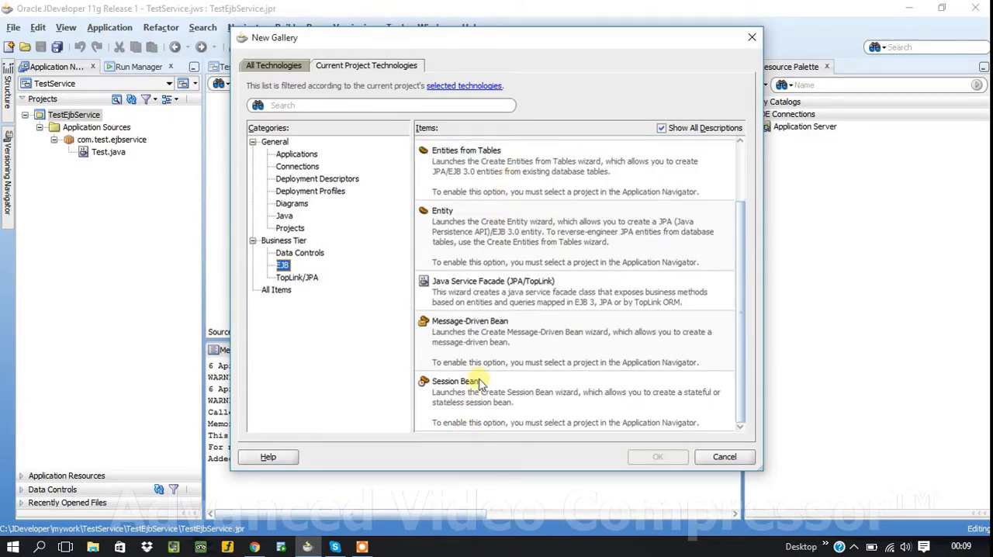
left_click(658, 456)
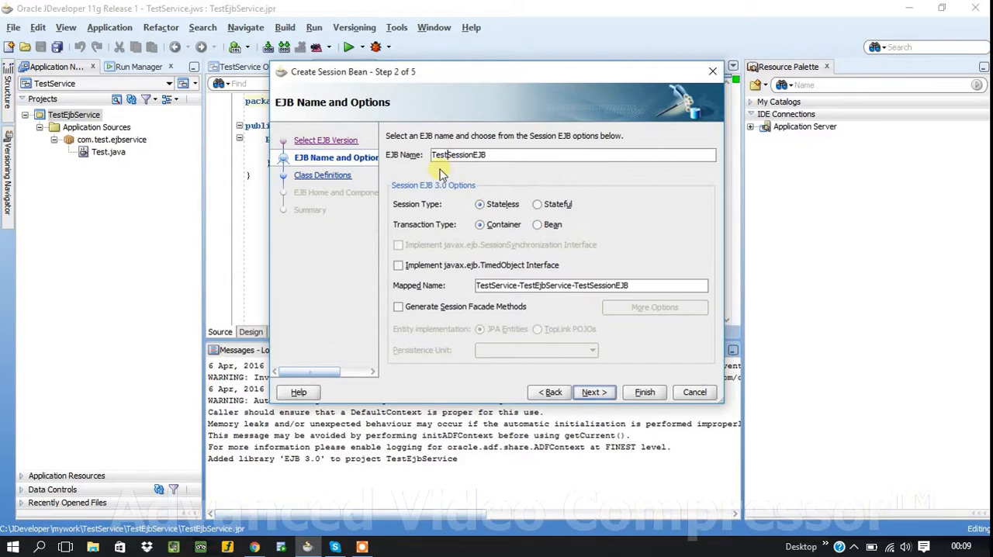
mouse_move(531, 310)
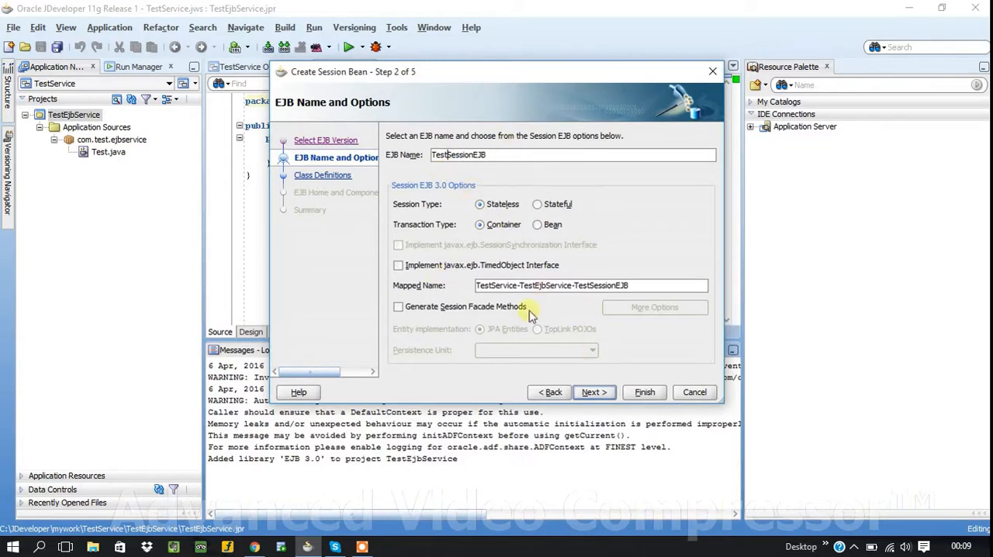
mouse_move(432, 301)
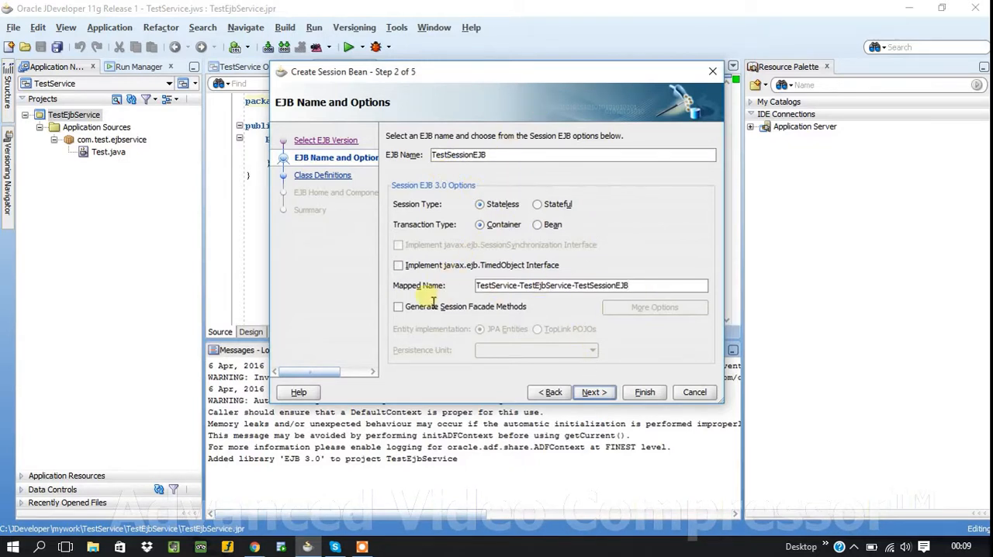
Step: Keep TestSessionEJB stateless with container transactions and advance to the bean class step
triple_click(586, 285)
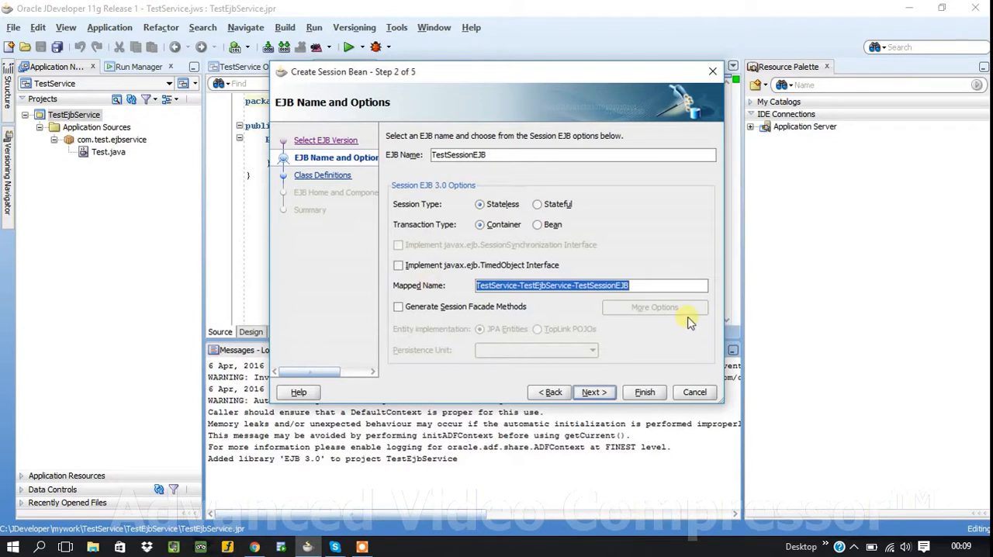
left_click(592, 391)
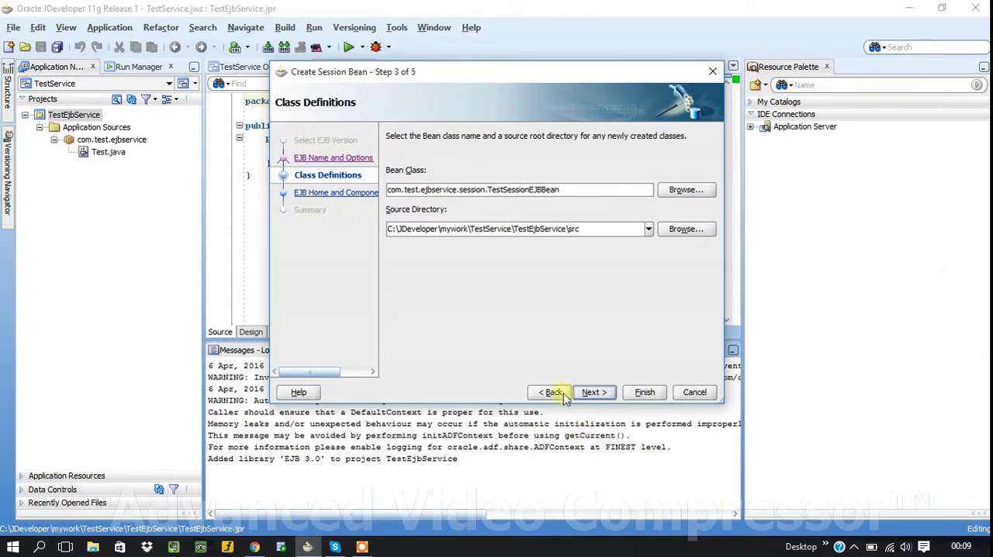
Step: On the interface step, keep both the remote TestSessionEJB and local TestSessionEJBLocal interfaces enabled
left_click(593, 391)
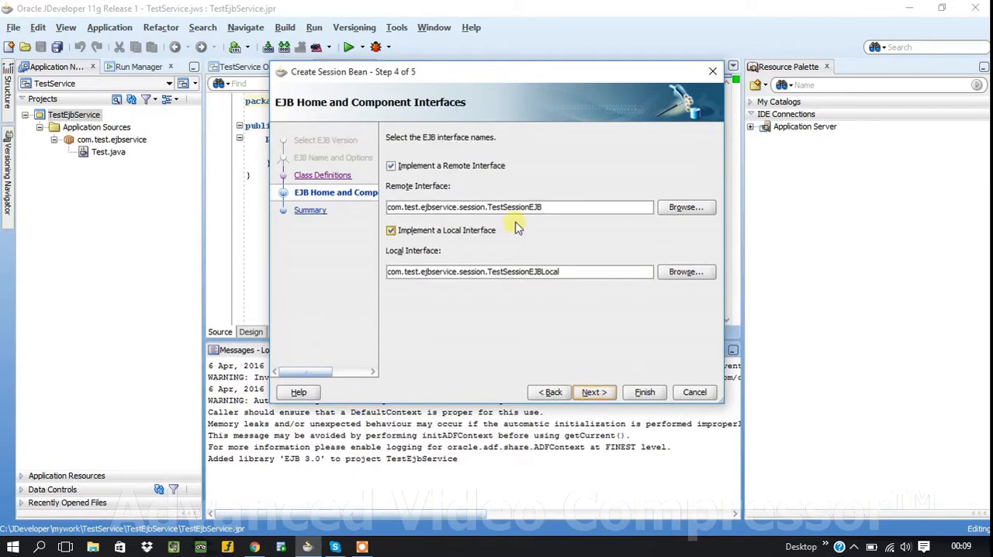
mouse_move(500, 240)
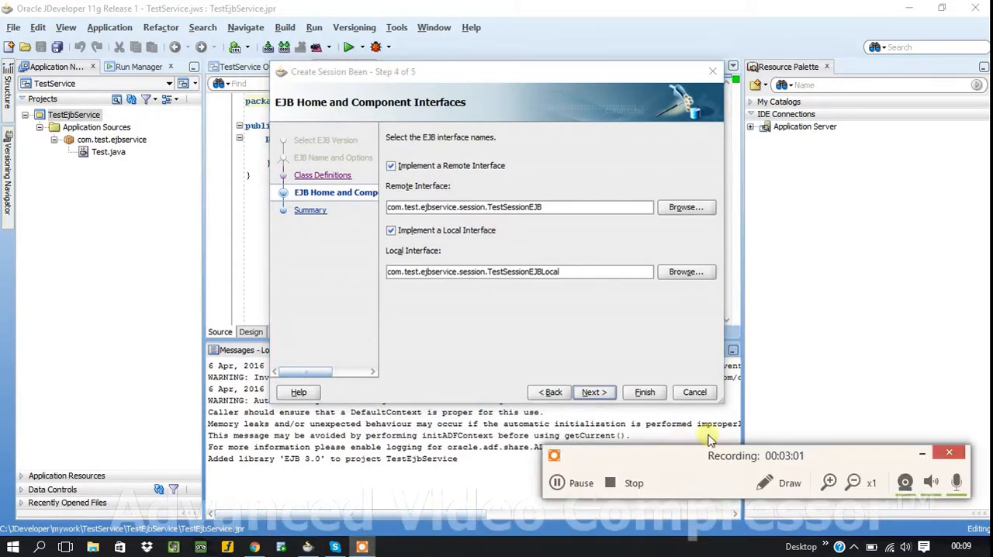
mouse_move(639, 249)
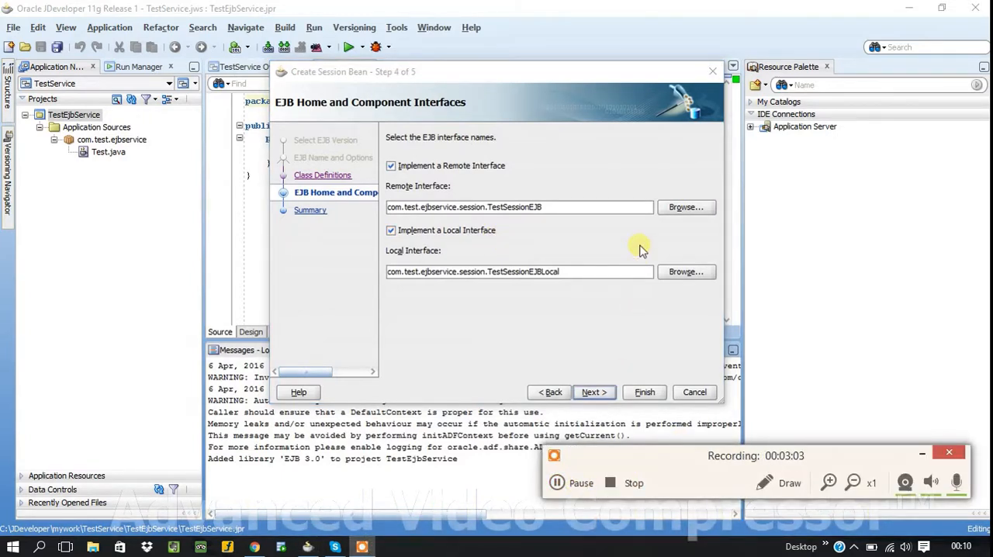
left_click(391, 165)
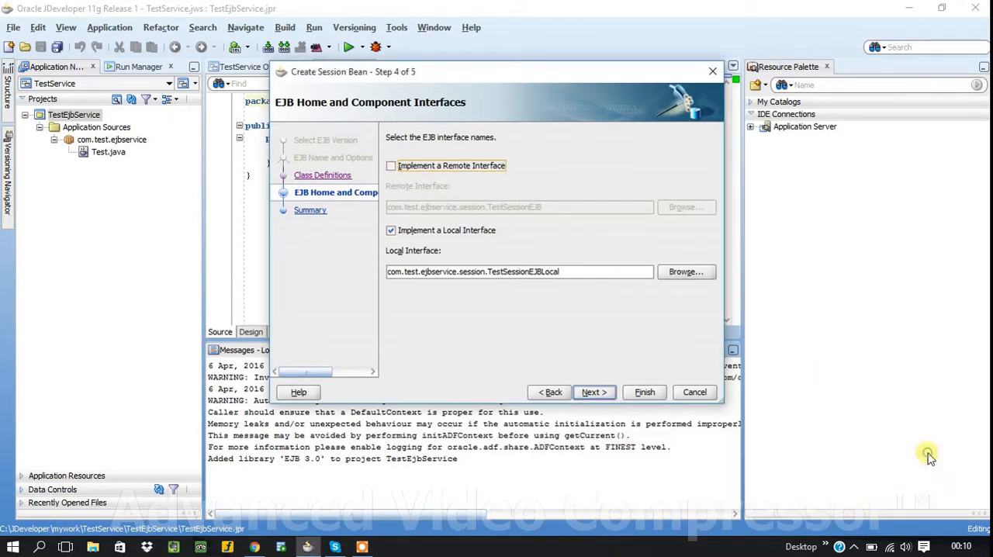
left_click(391, 165)
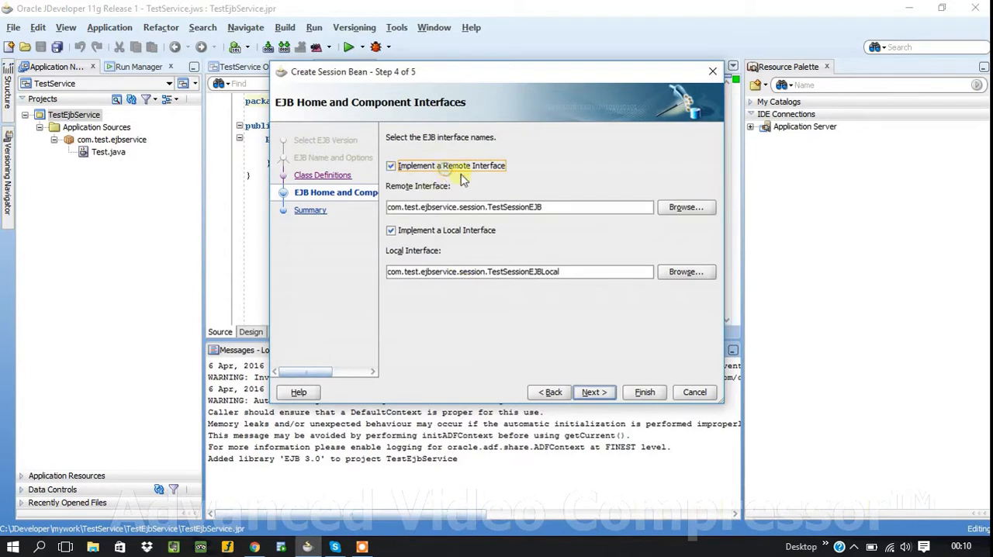
mouse_move(687, 225)
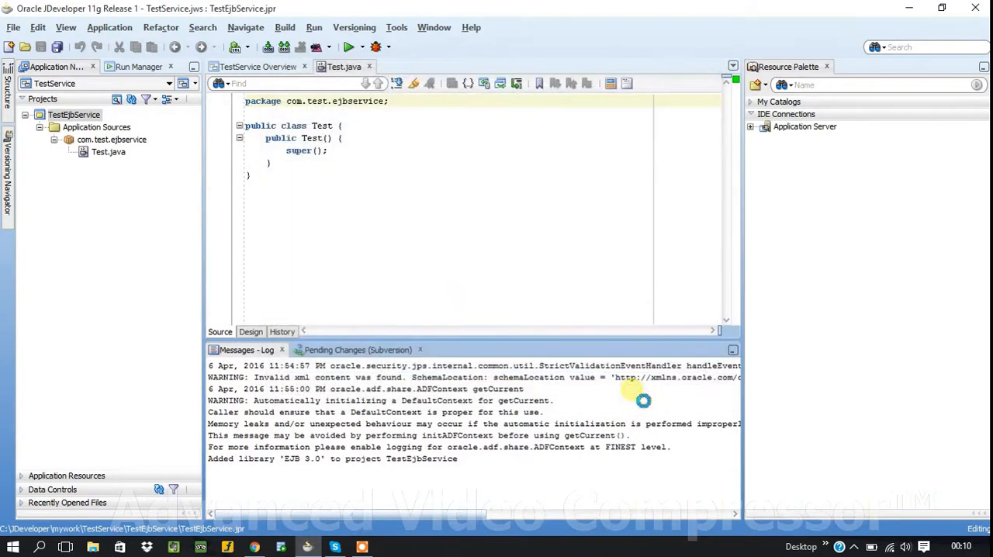
Step: Delete Test.java from the project, save all changes, and start the IntegratedWebLogicServer
double_click(143, 164)
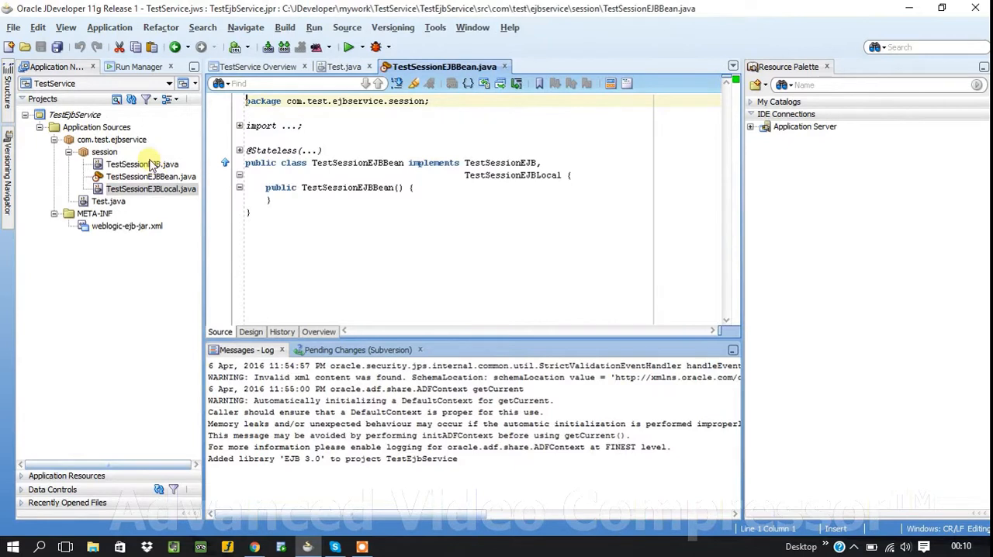
mouse_move(102, 152)
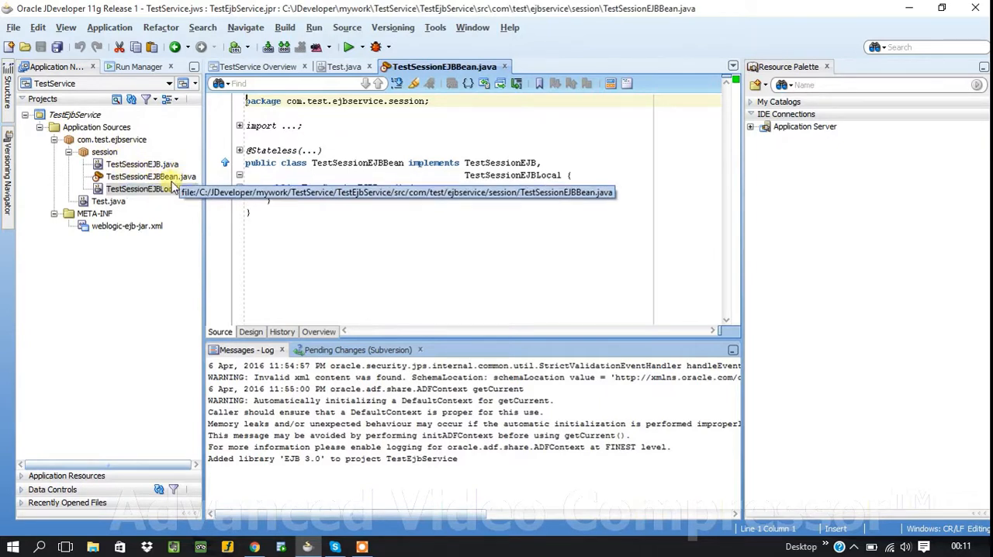
left_click(148, 189)
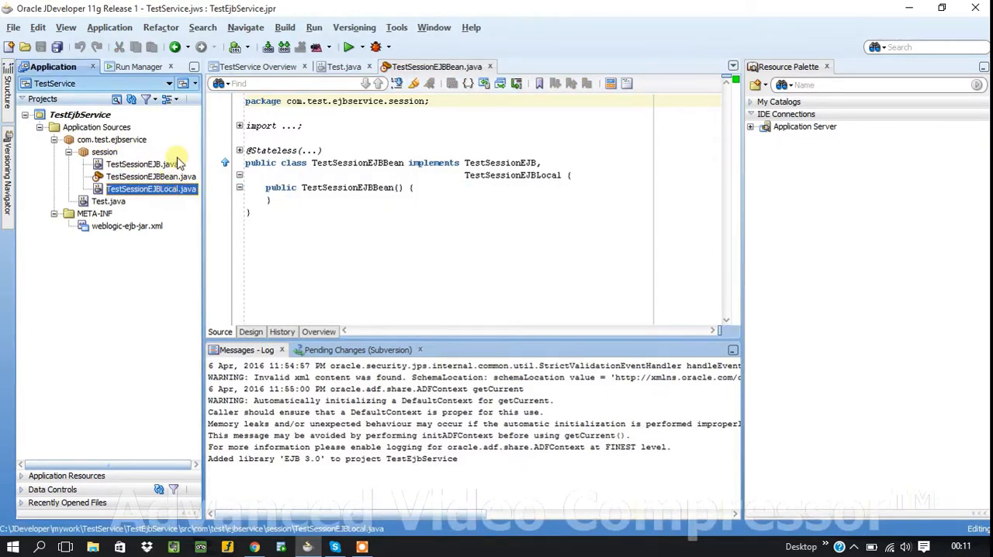
left_click(108, 202)
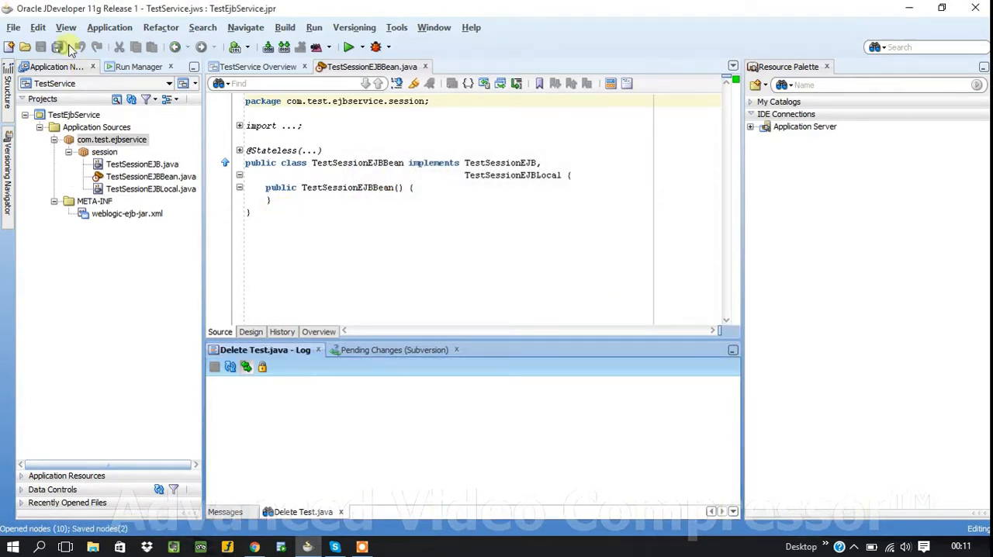
left_click(313, 28)
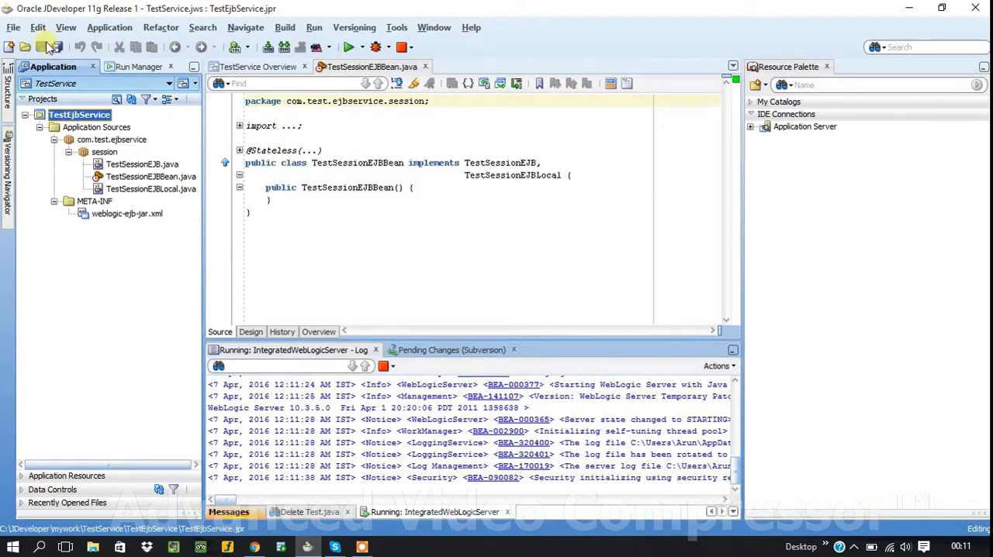
Step: Start a new EJB JAR File deployment profile for the TestEjbService project
left_click(71, 114)
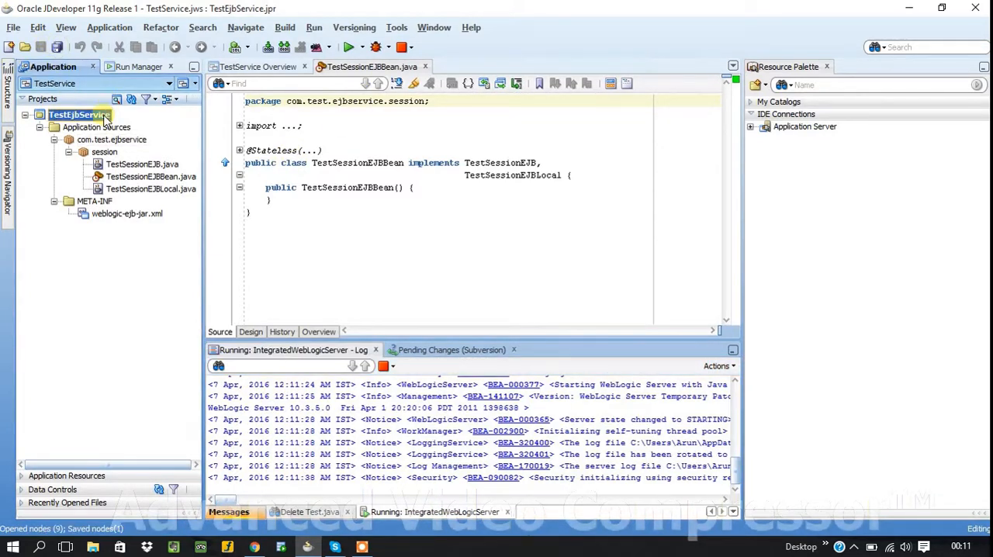
right_click(71, 115)
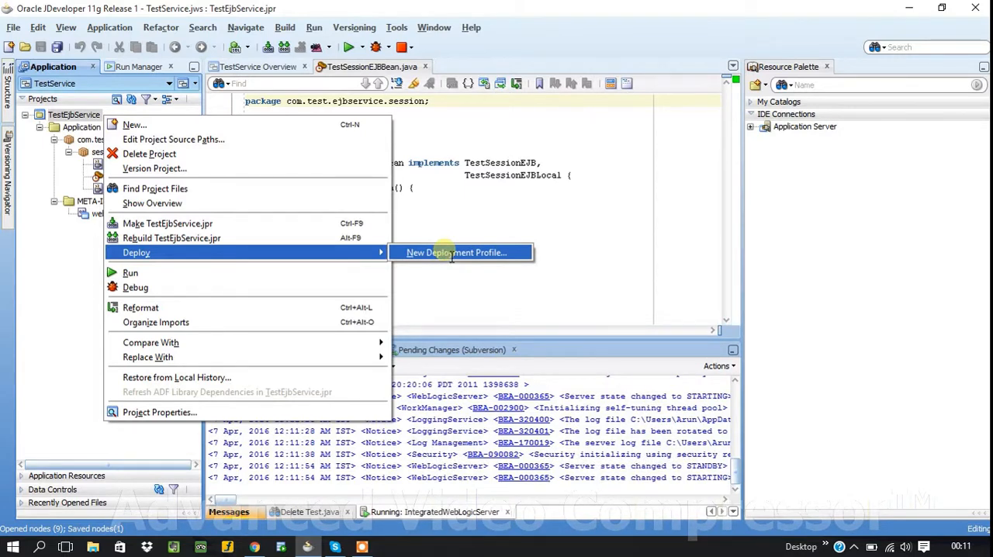
left_click(456, 252)
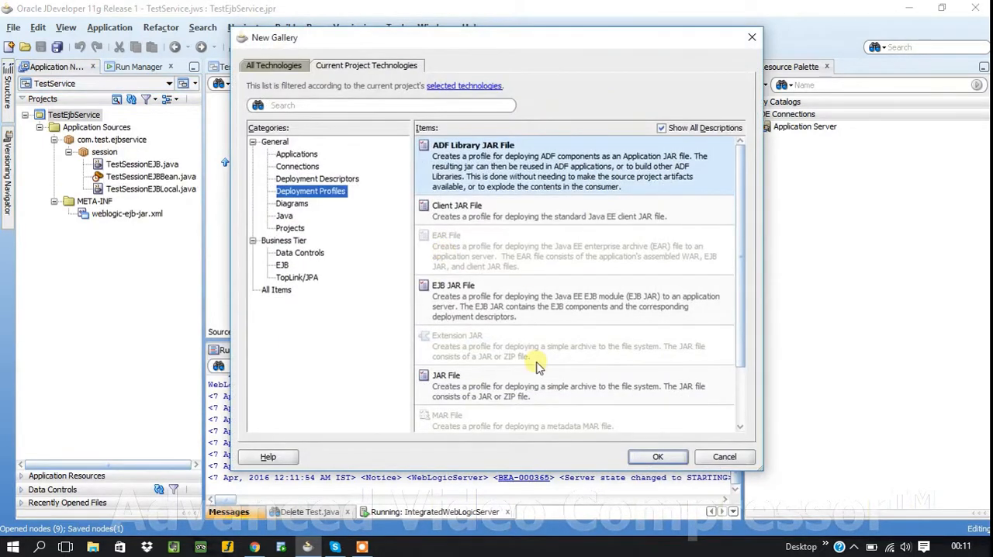
left_click(497, 297)
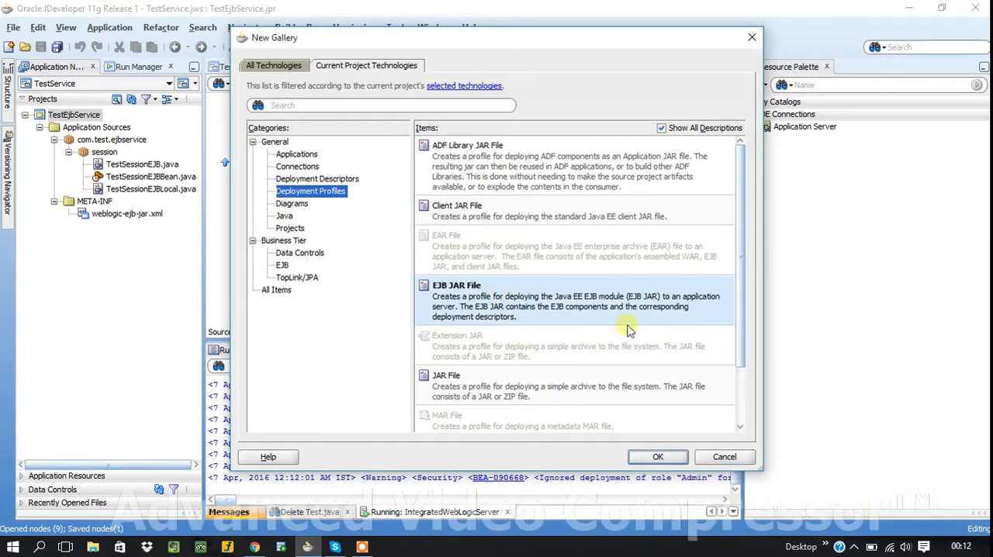
left_click(658, 456)
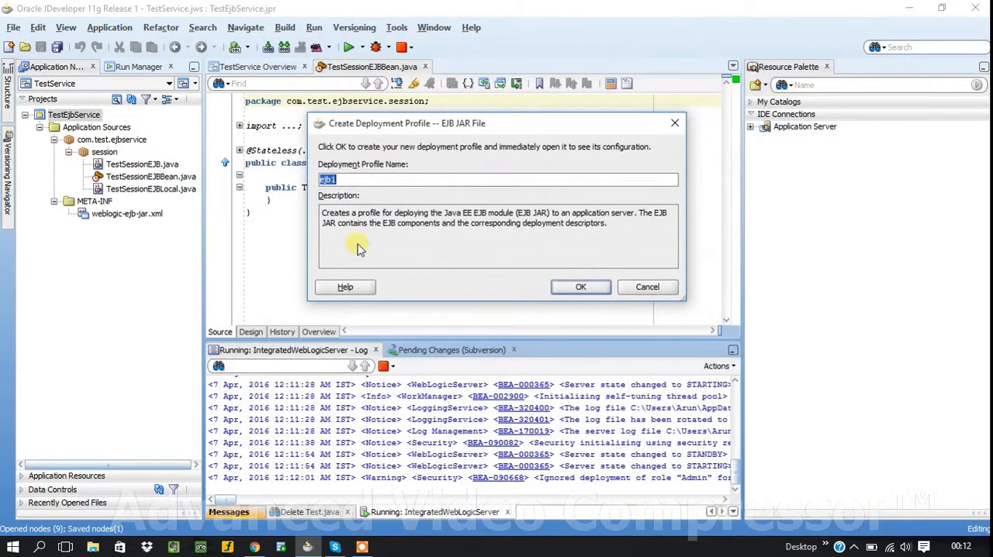
Step: Name the profile TestApplicationForEJB and accept it into the project properties
type("TestApplicationFor")
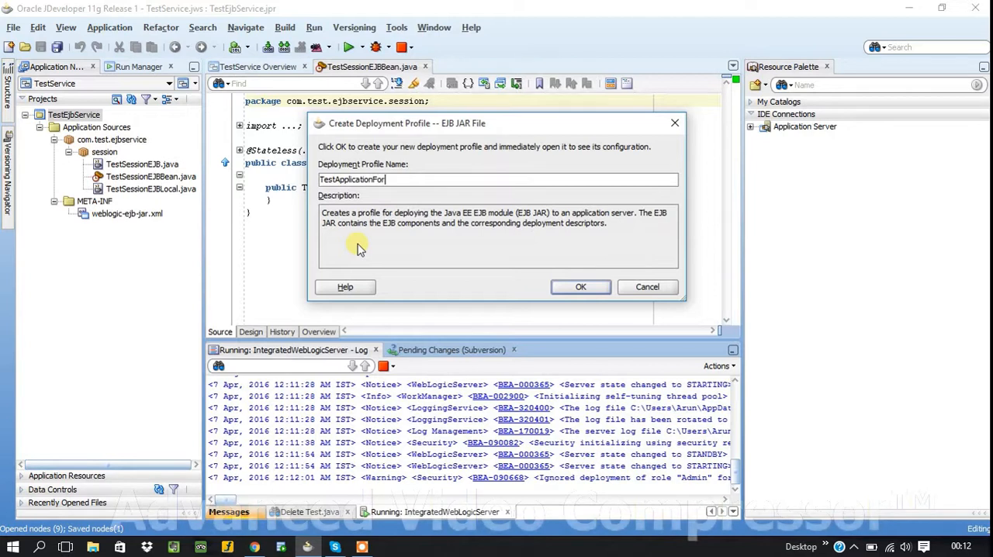
type("EJB")
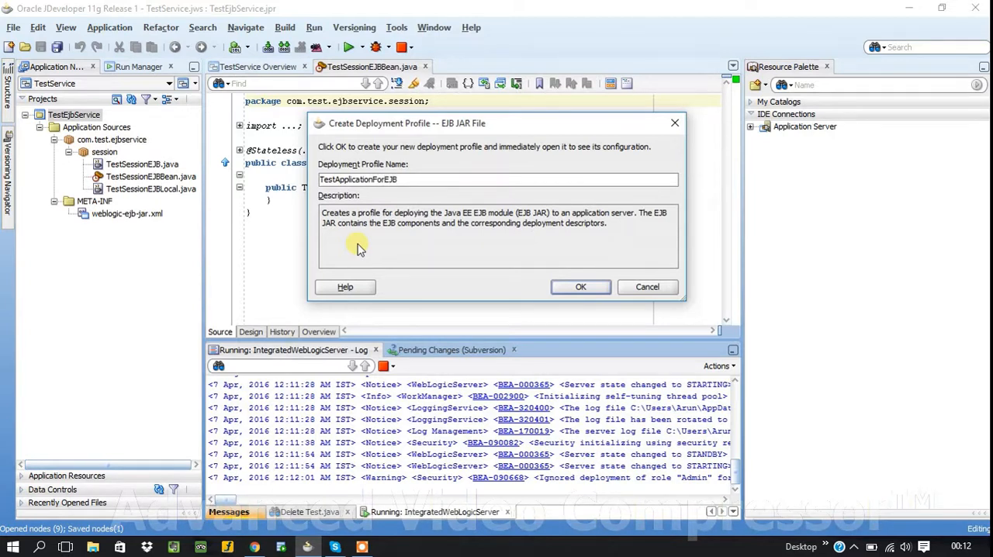
left_click(580, 287)
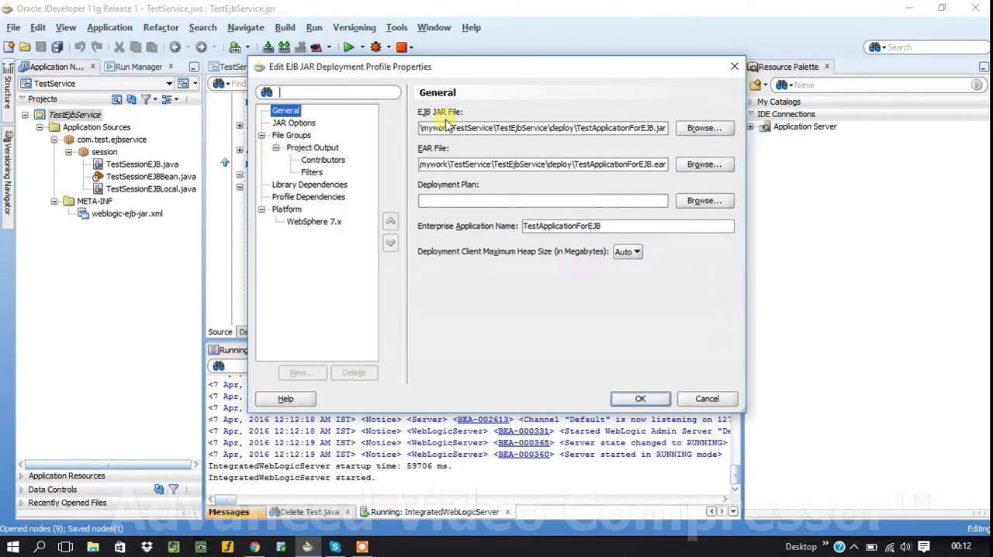
mouse_move(620, 413)
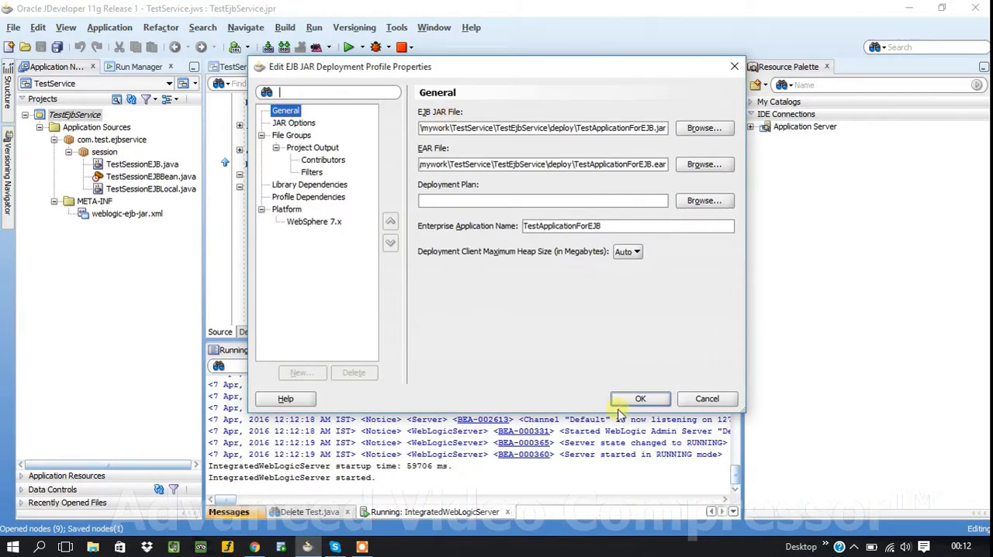
left_click(639, 399)
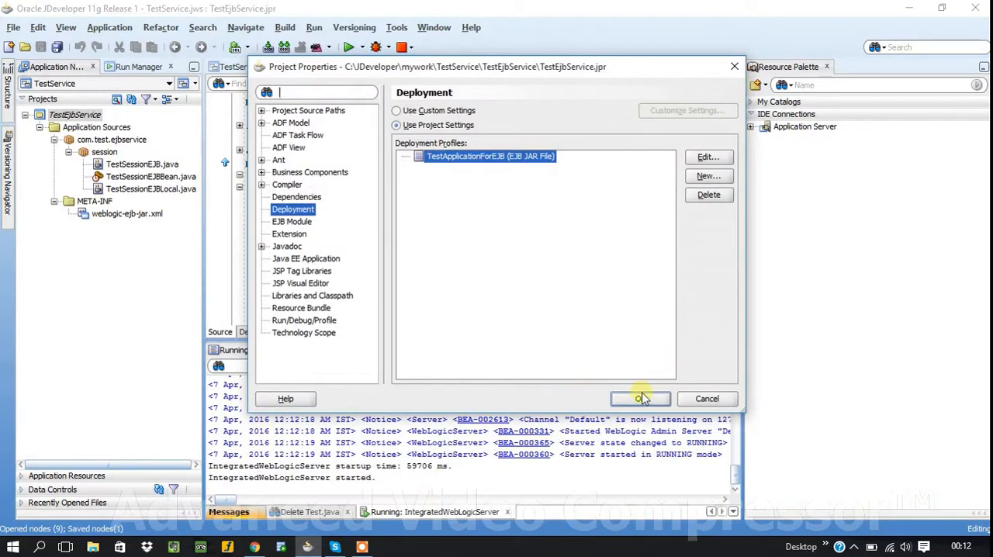
left_click(639, 399)
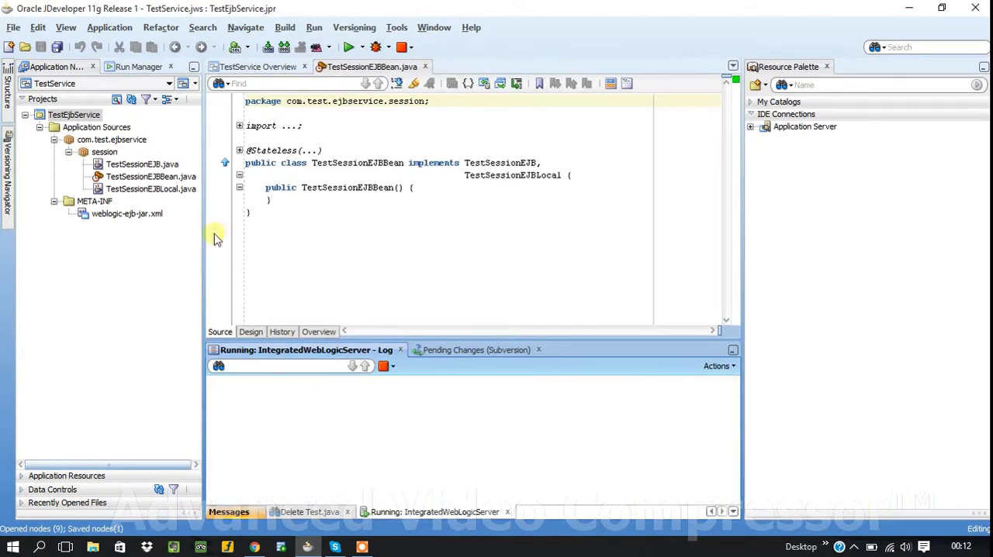
Step: Deploy the project as TestApplicationForEJB to the IntegratedWebLogicServer application server
right_click(74, 115)
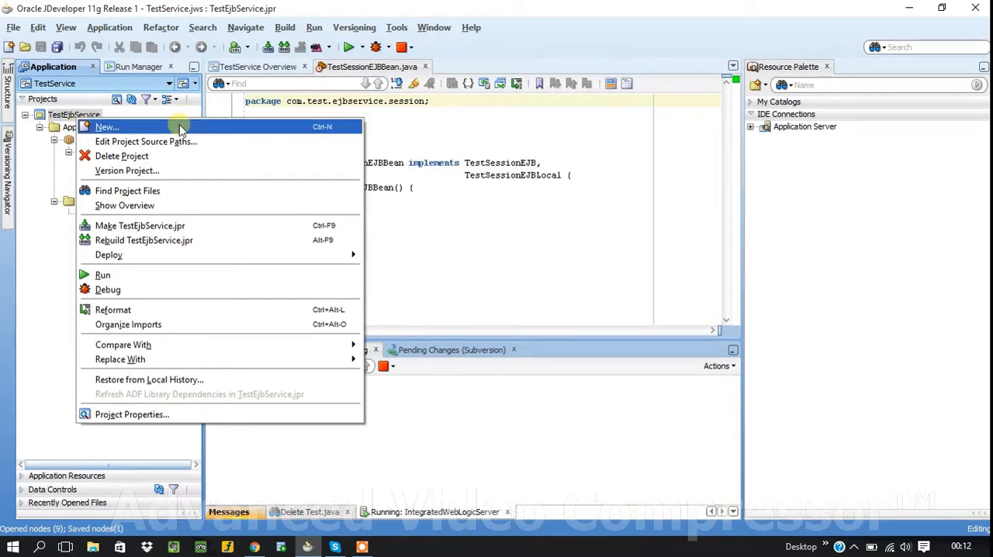
mouse_move(214, 275)
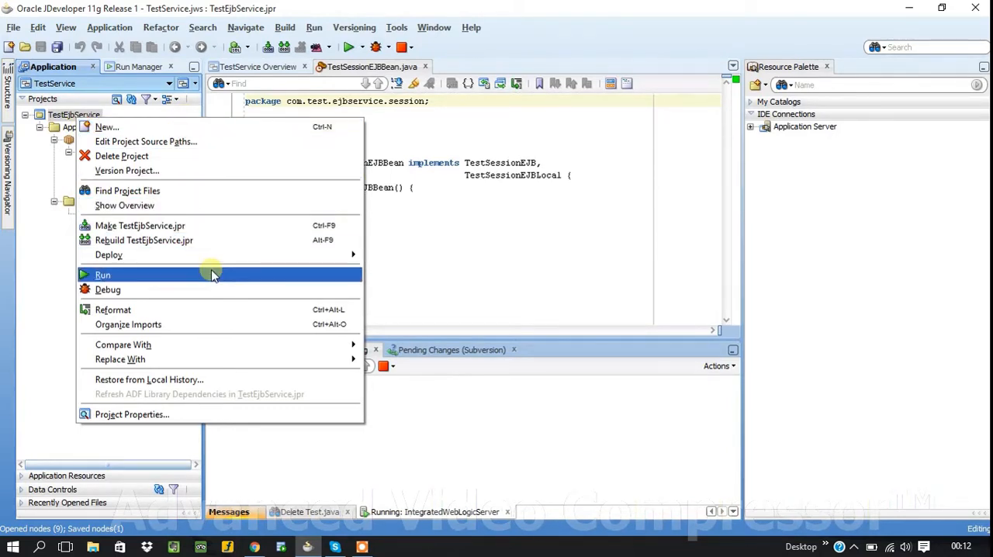
mouse_move(108, 255)
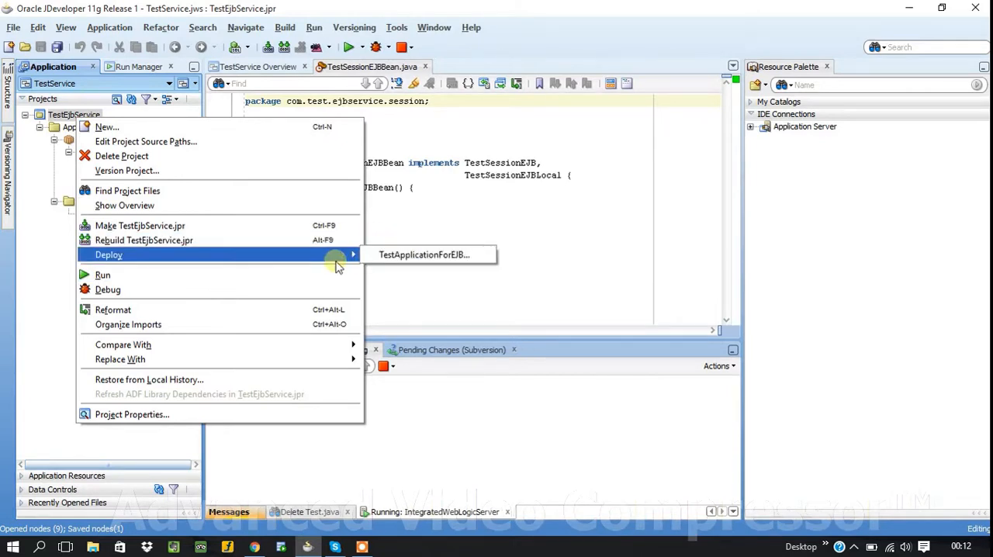
mouse_move(427, 254)
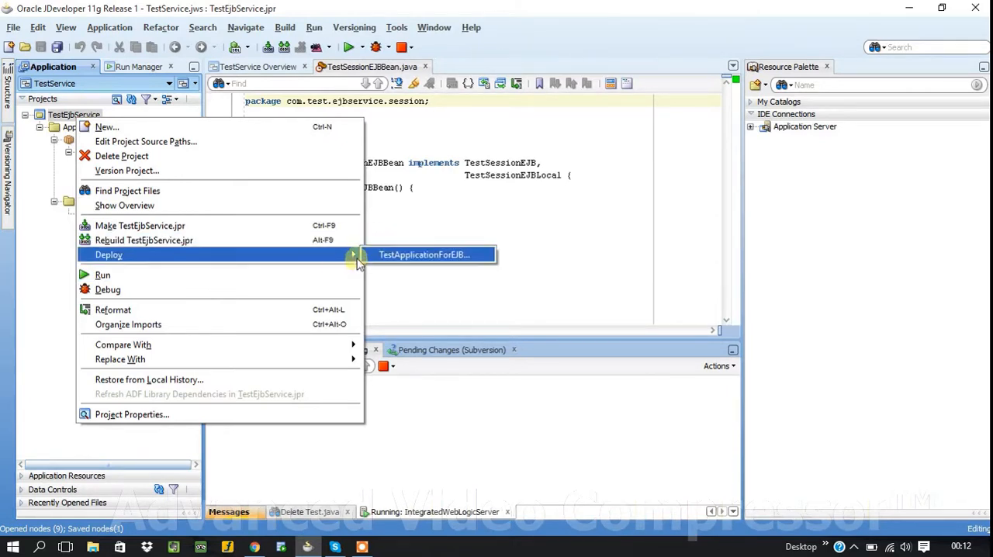
mouse_move(425, 255)
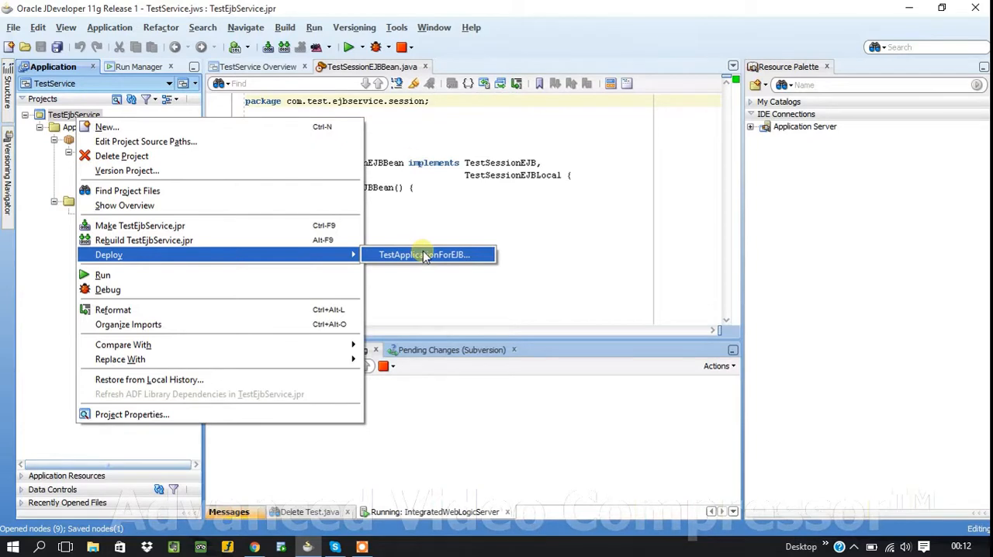
mouse_move(422, 254)
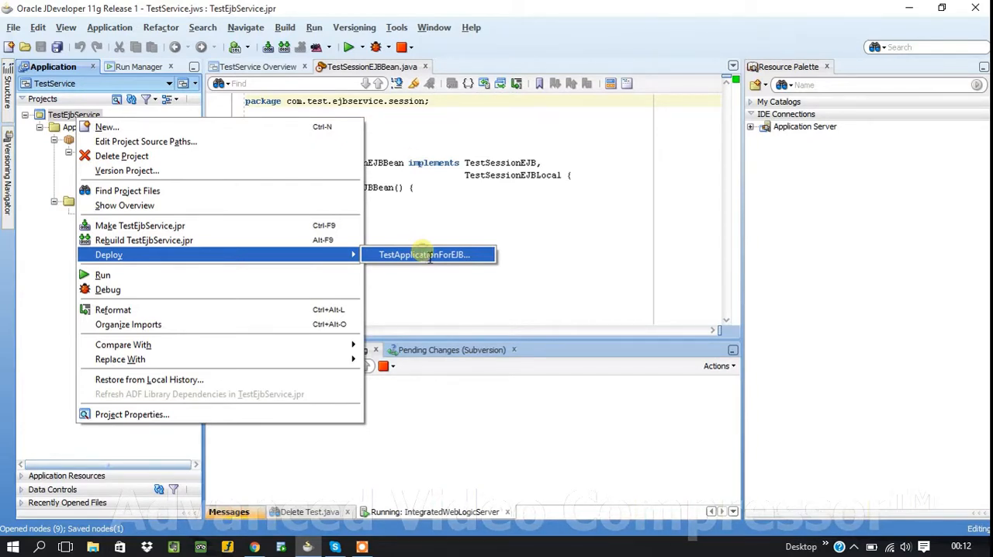
left_click(428, 254)
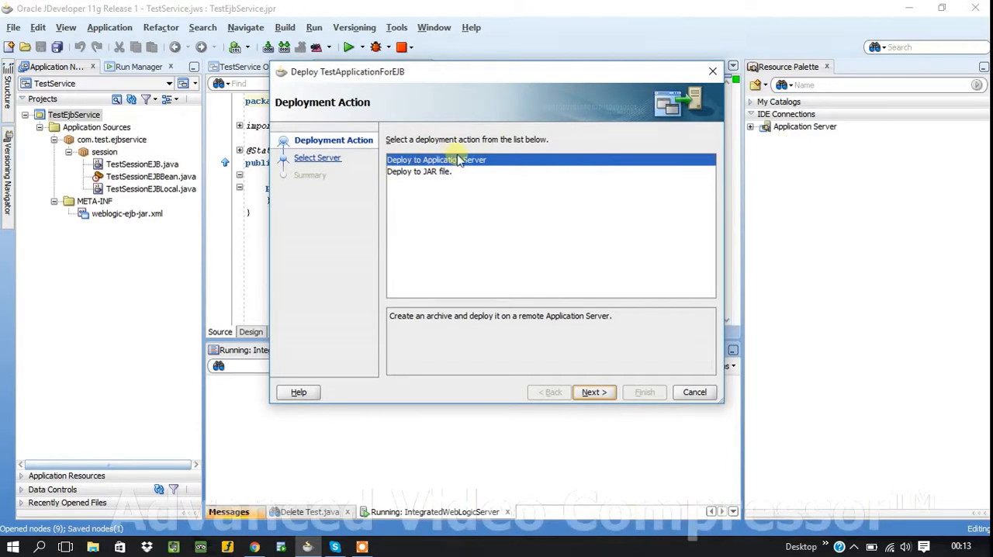
mouse_move(435, 172)
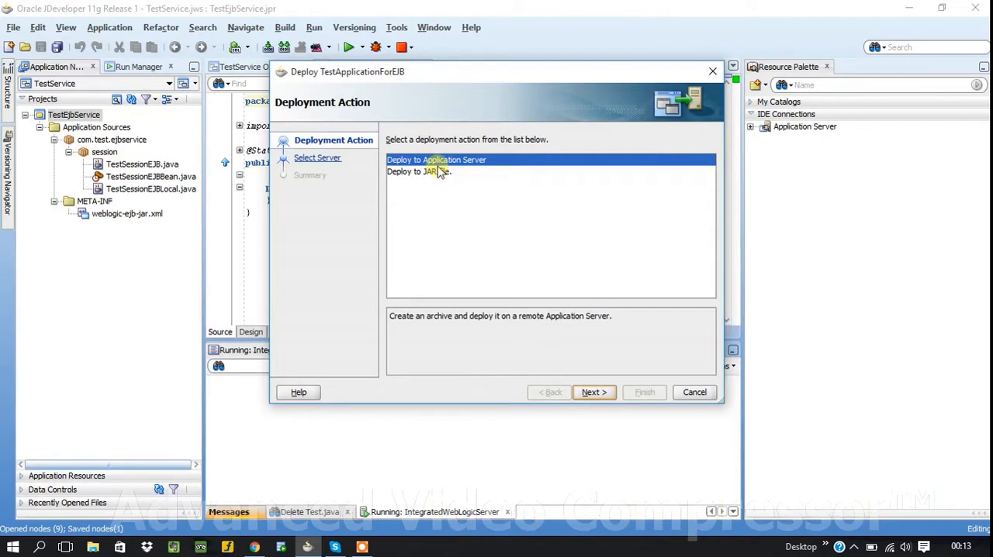
left_click(593, 391)
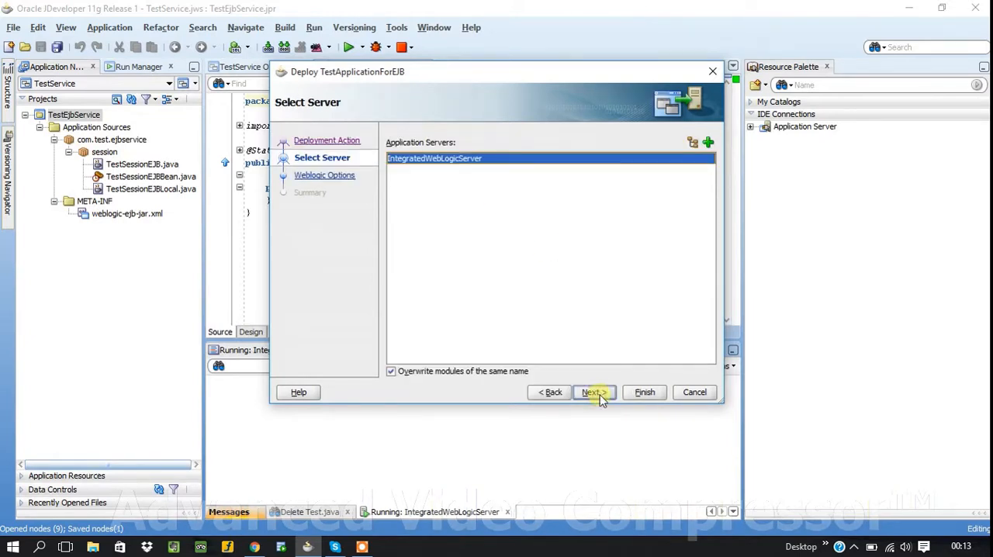
mouse_move(504, 224)
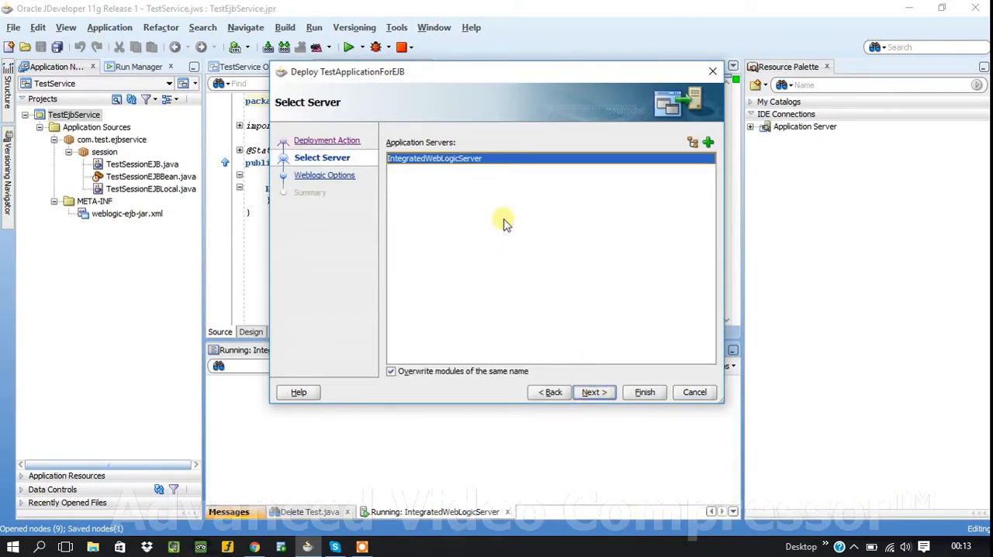
left_click(593, 391)
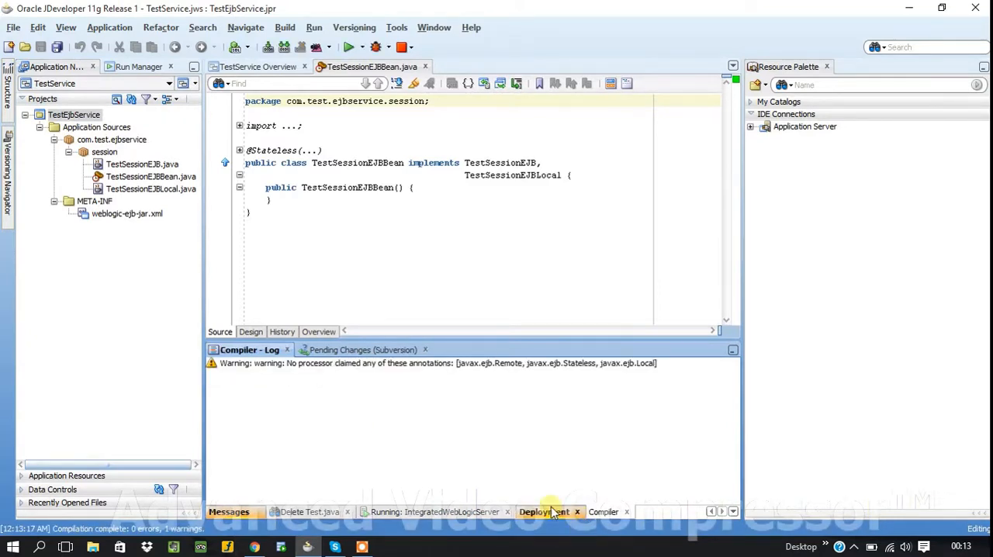
Step: Show the Deployment log and scroll to the ComplianceException from the failed TestApplicationForEJB deployment
left_click(546, 512)
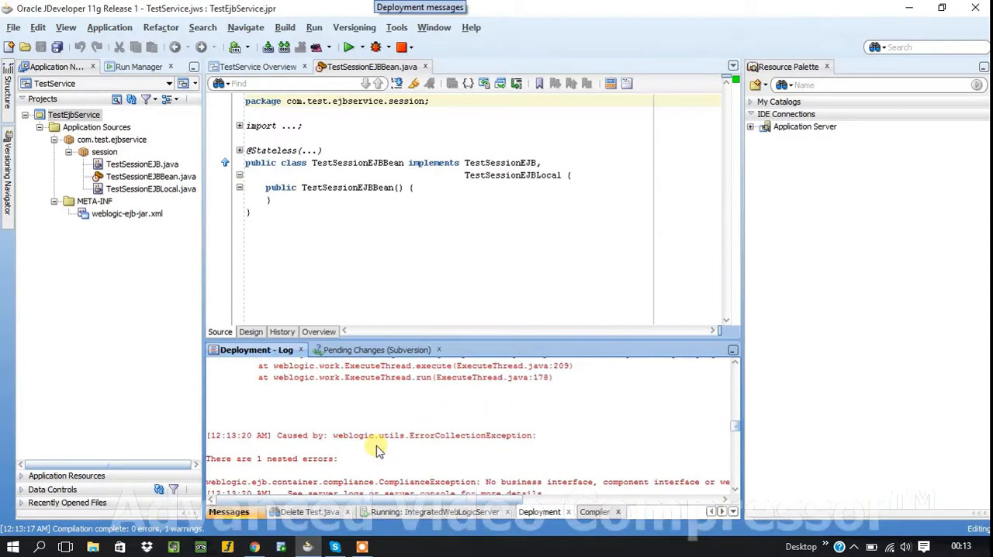
scroll("down", 3)
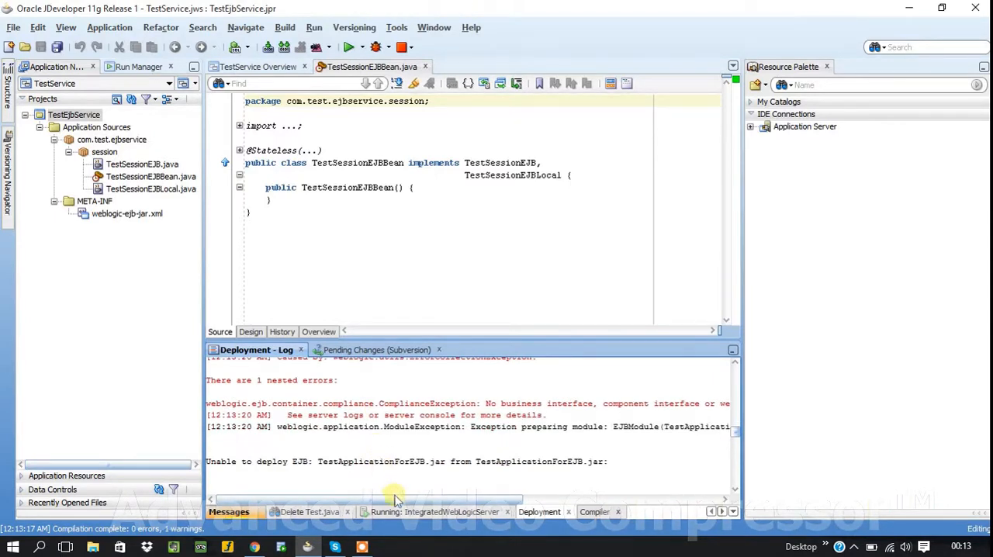
mouse_move(396, 503)
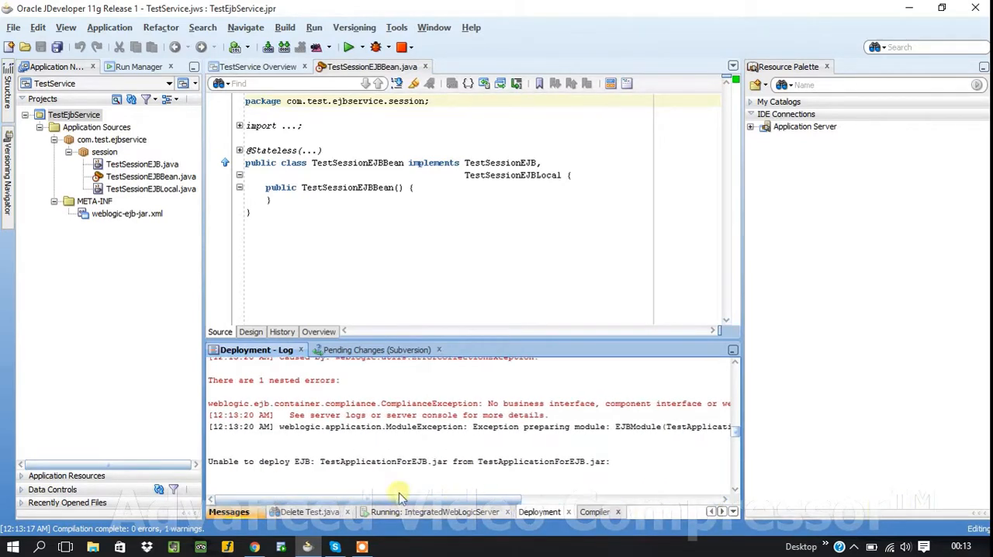
mouse_move(318, 400)
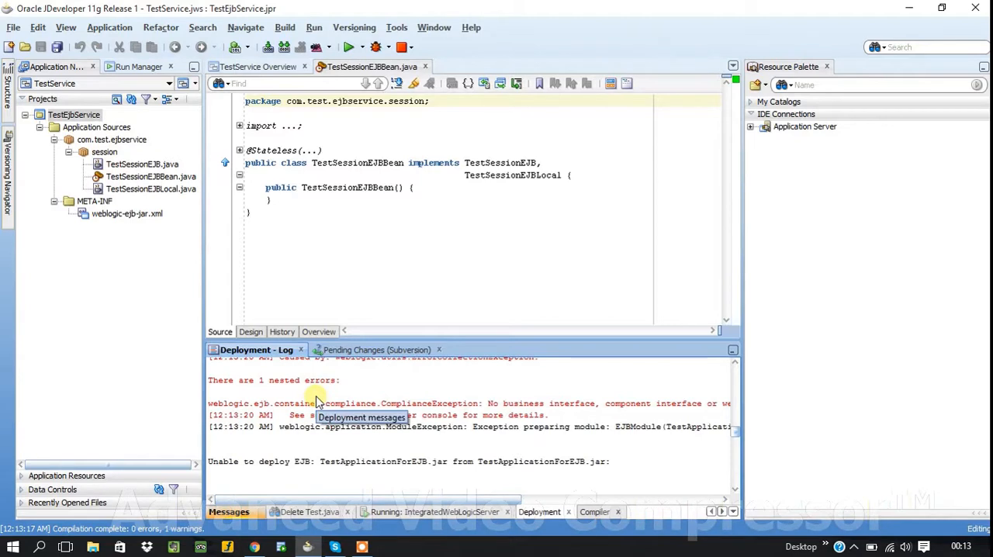
mouse_move(320, 530)
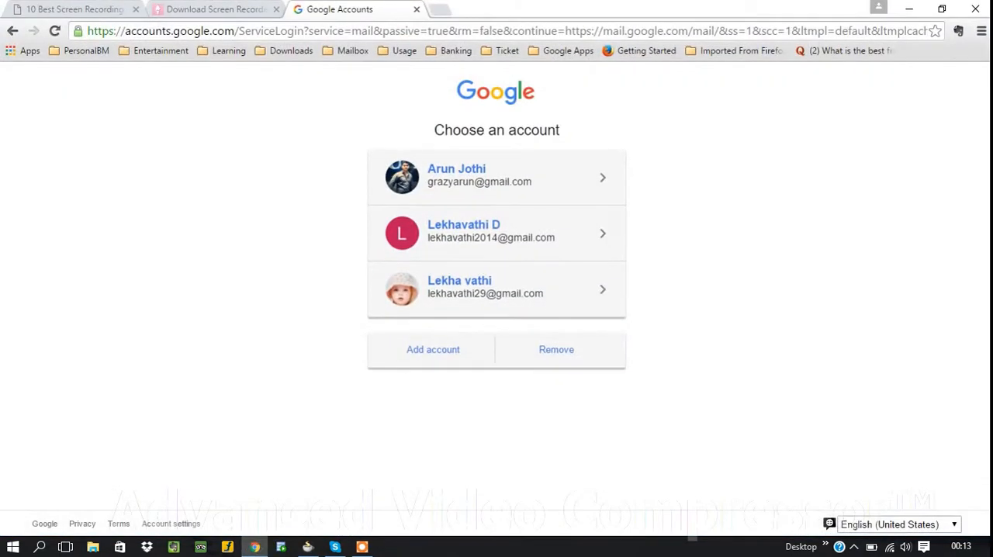
mouse_move(698, 6)
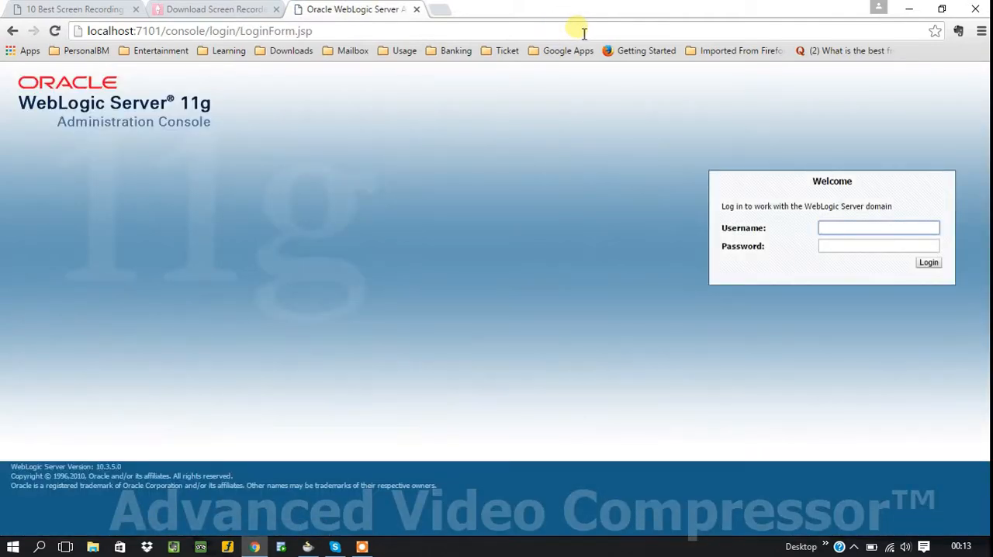
Step: Sign in to the WebLogic console at localhost:7101 as user weblogic
type("weblogic")
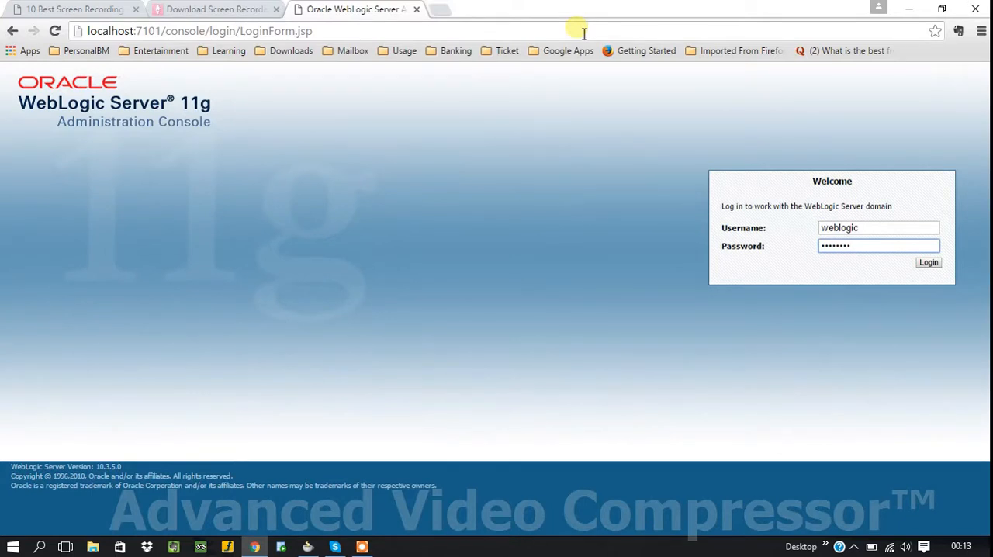
left_click(927, 262)
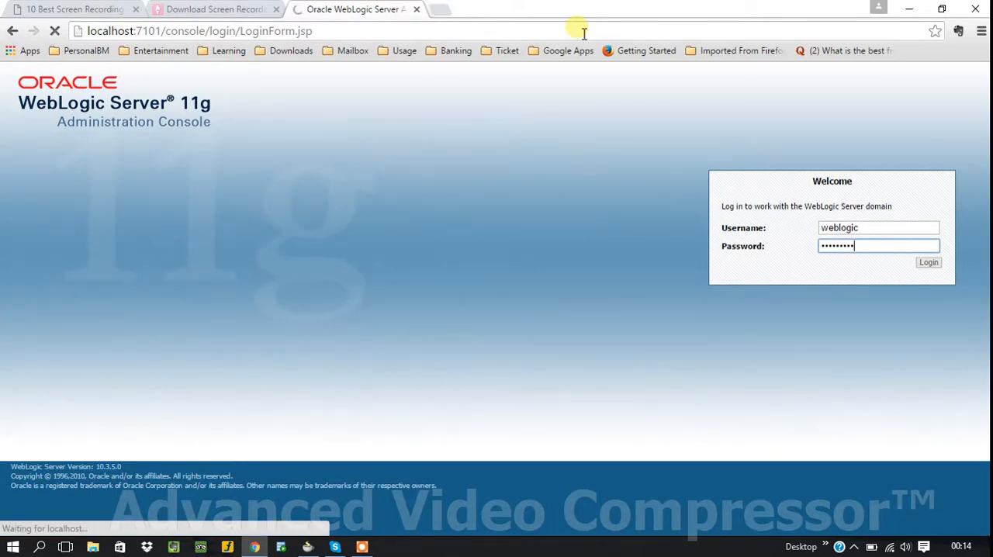
mouse_move(440, 31)
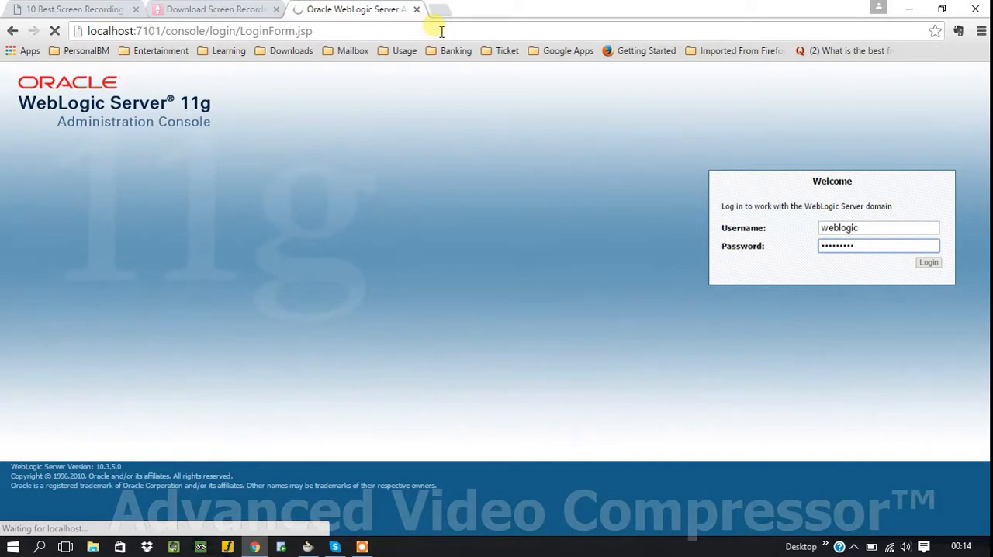
Step: Show Deployments from Domain Structure and select the TestEJBServicesApp and TestServicesEJB entries
left_click(928, 262)
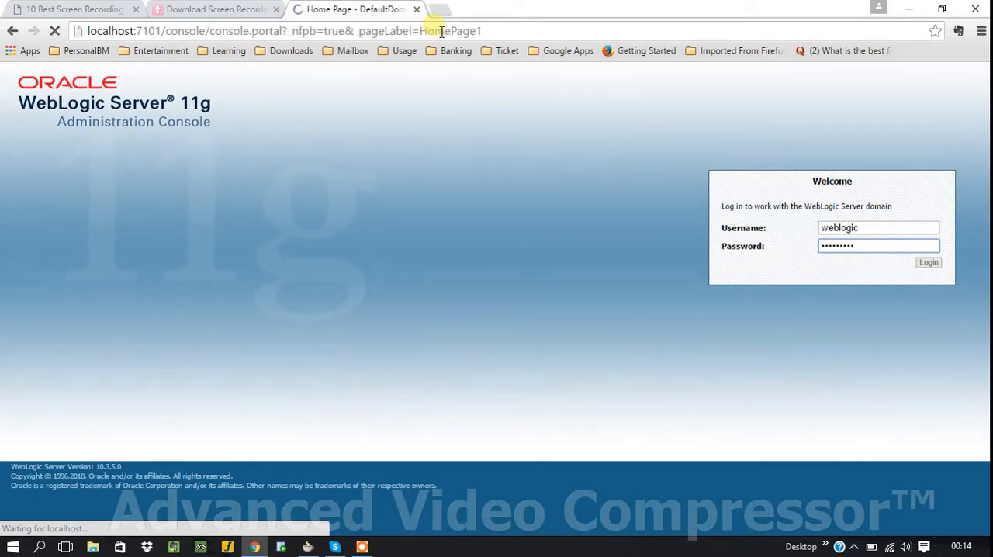
left_click(920, 262)
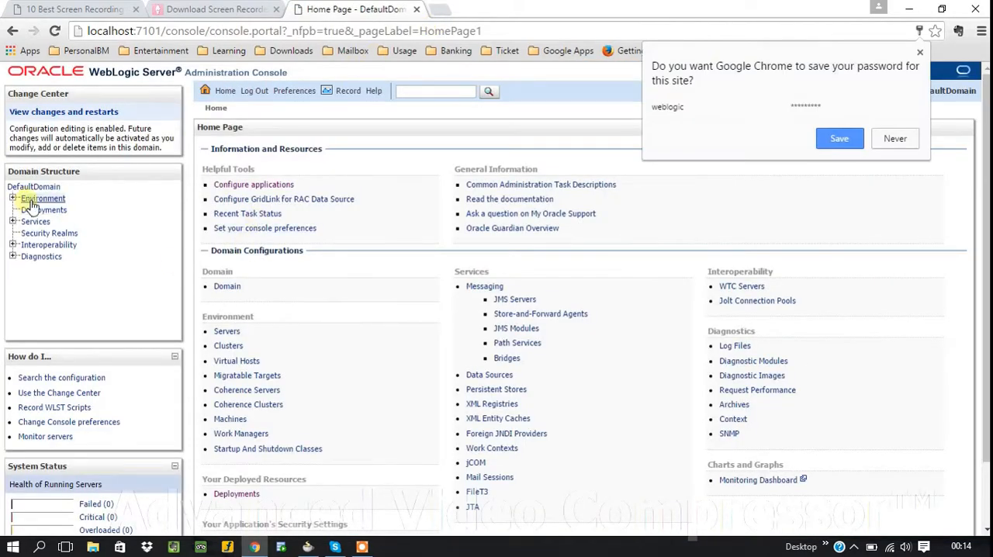
left_click(47, 210)
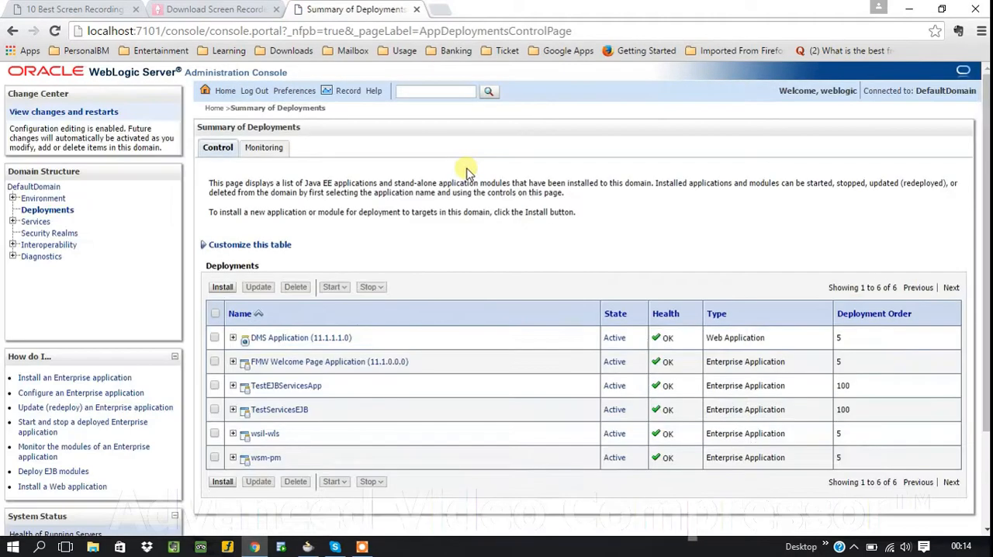
scroll("down", 3)
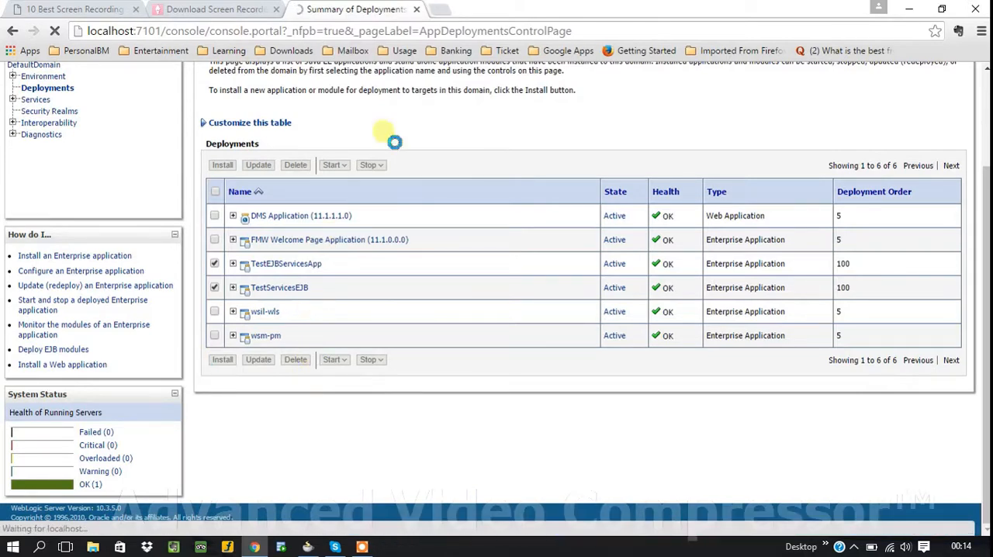
left_click(294, 164)
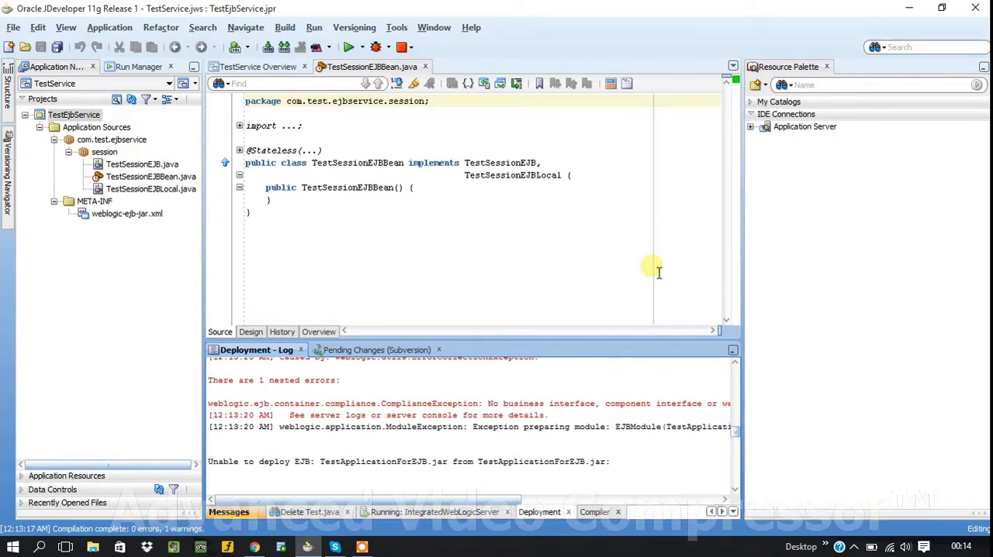
mouse_move(543, 276)
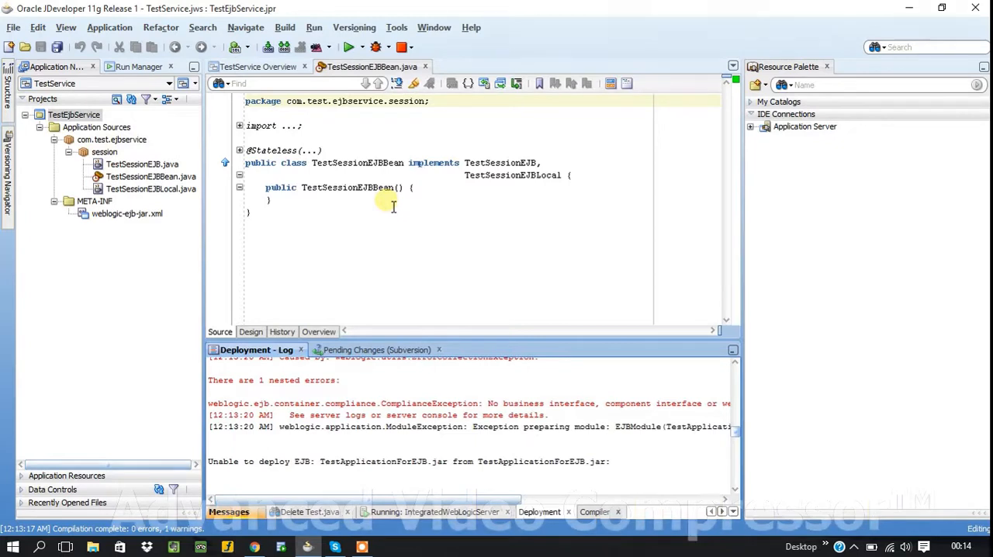
mouse_move(431, 189)
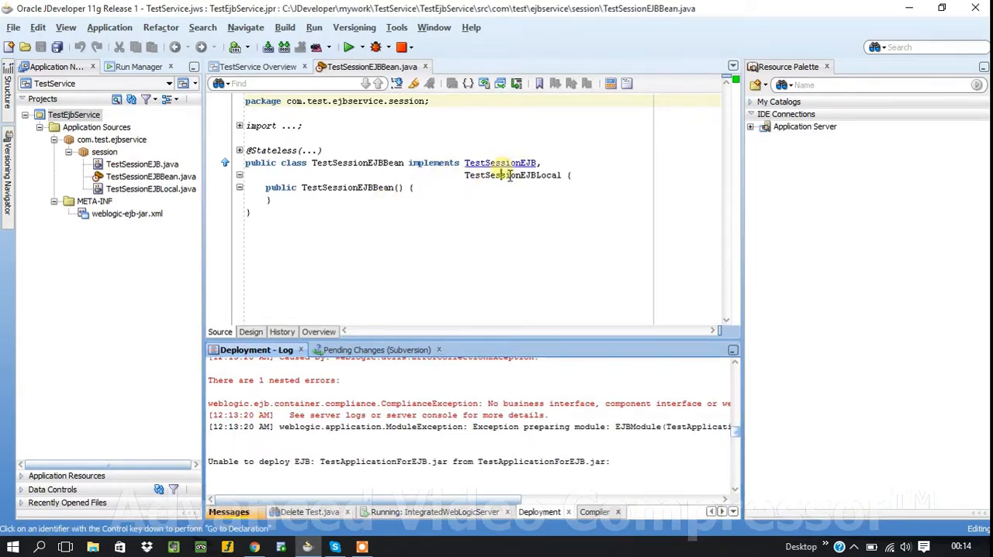
Step: Declare String sayHi(String name) in the TestSessionEJBLocal interface
left_click(506, 174)
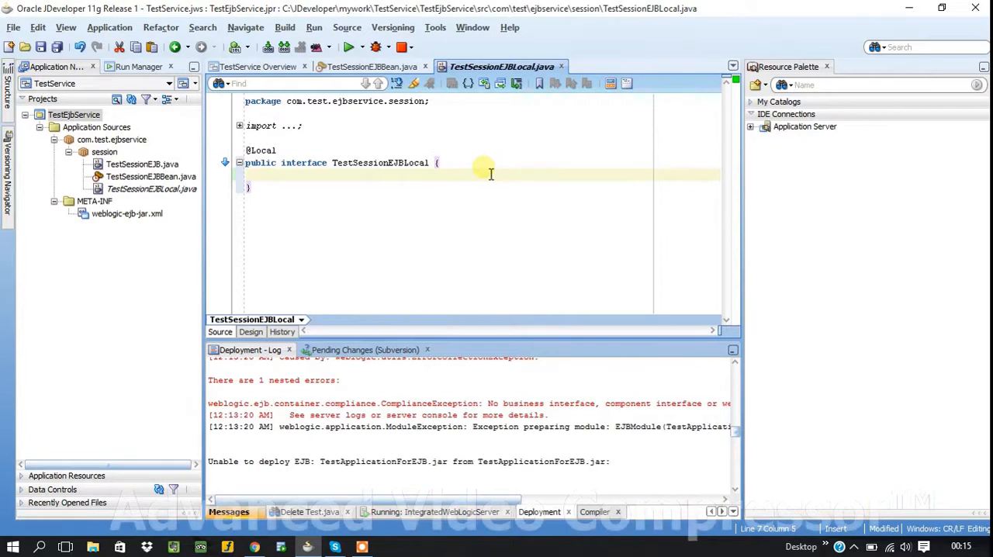
type("st")
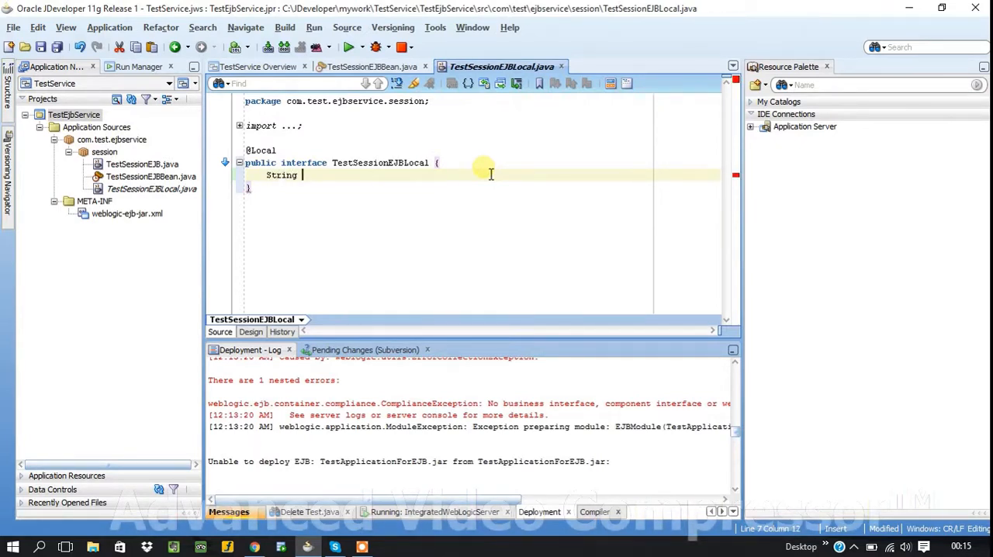
type("sayHi")
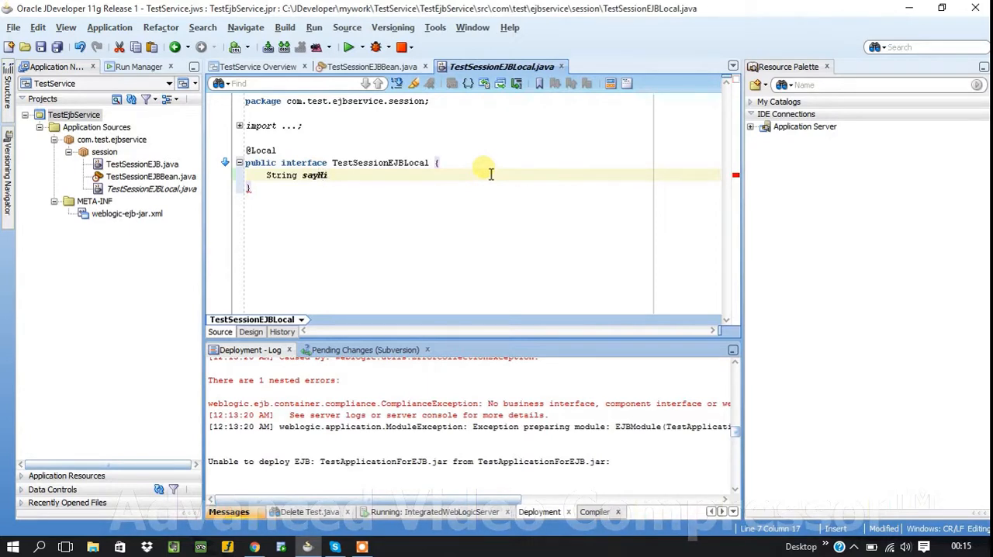
type("(String")
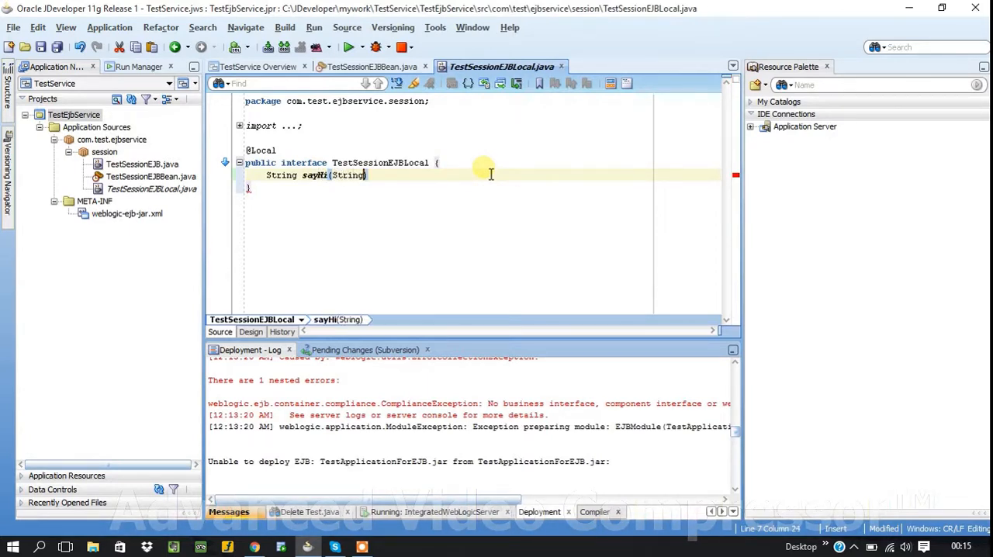
type("name")
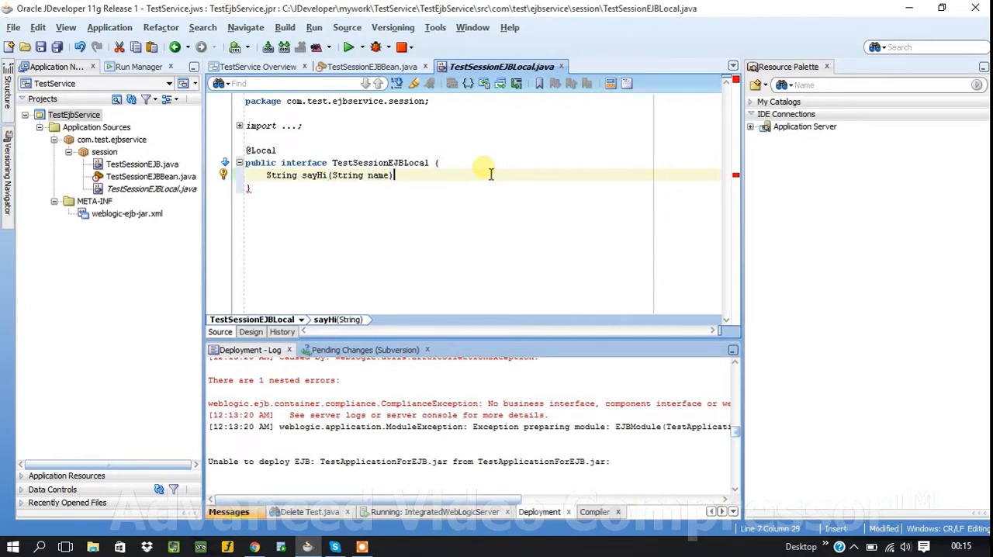
type(";")
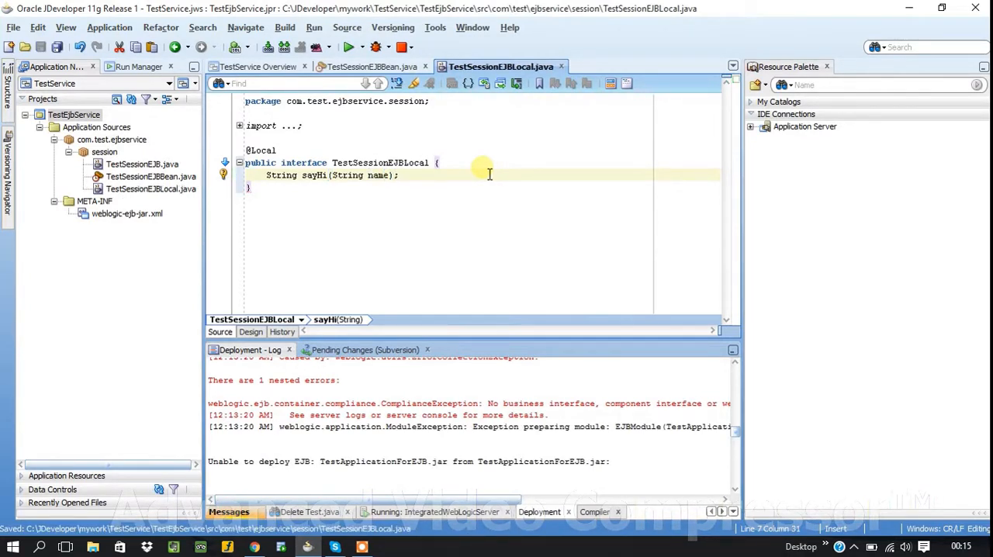
triple_click(332, 173)
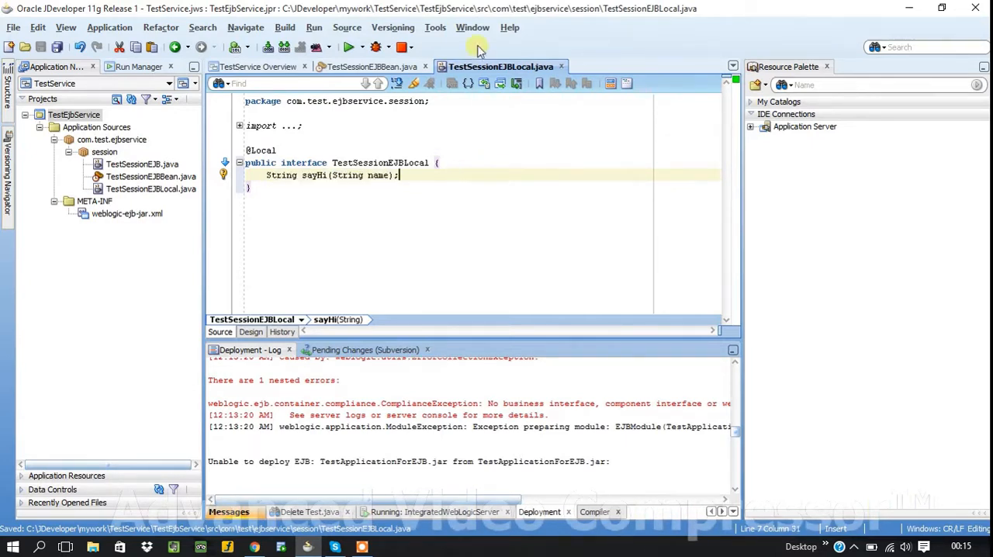
Step: Declare String sayHi(String name) in the remote TestSessionEJB interface as well
left_click(376, 65)
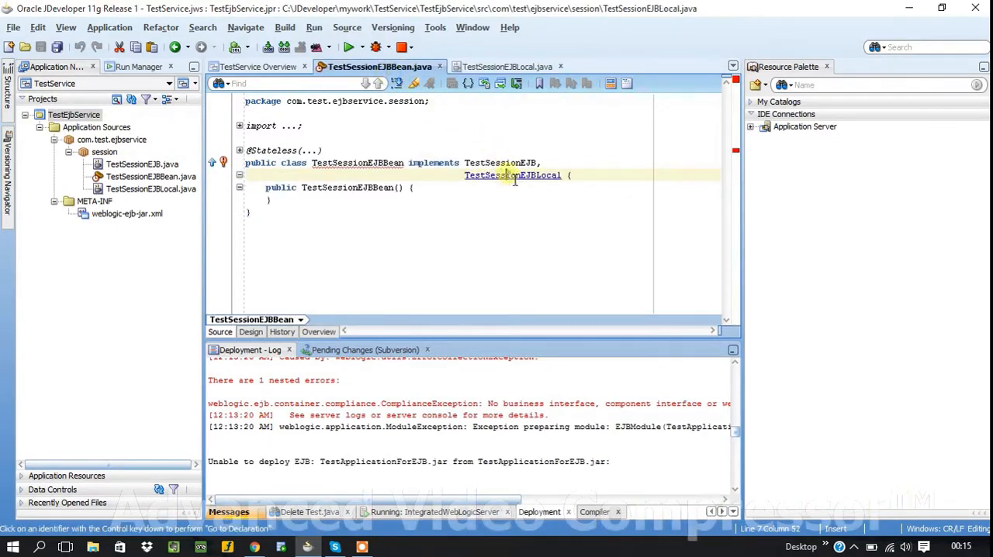
left_click(500, 66)
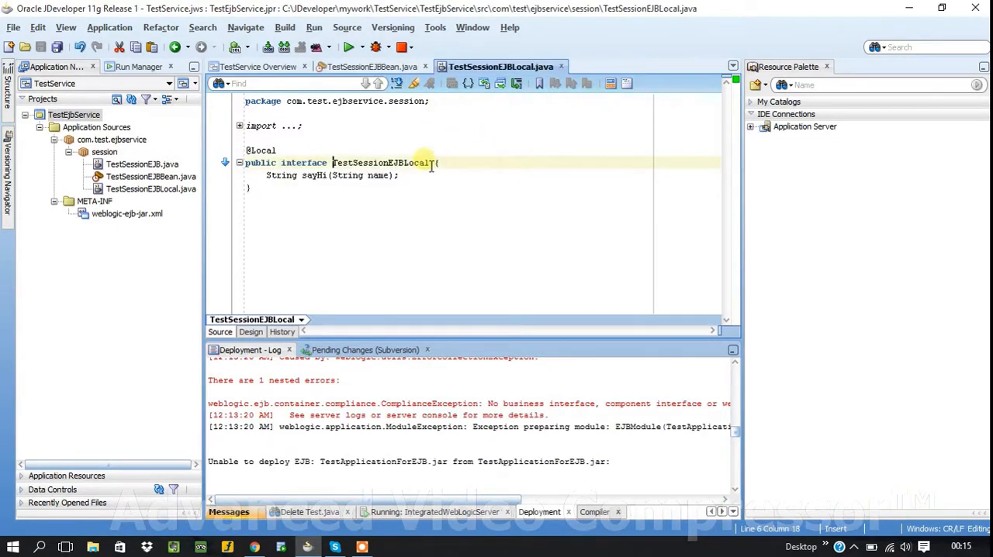
left_click(374, 65)
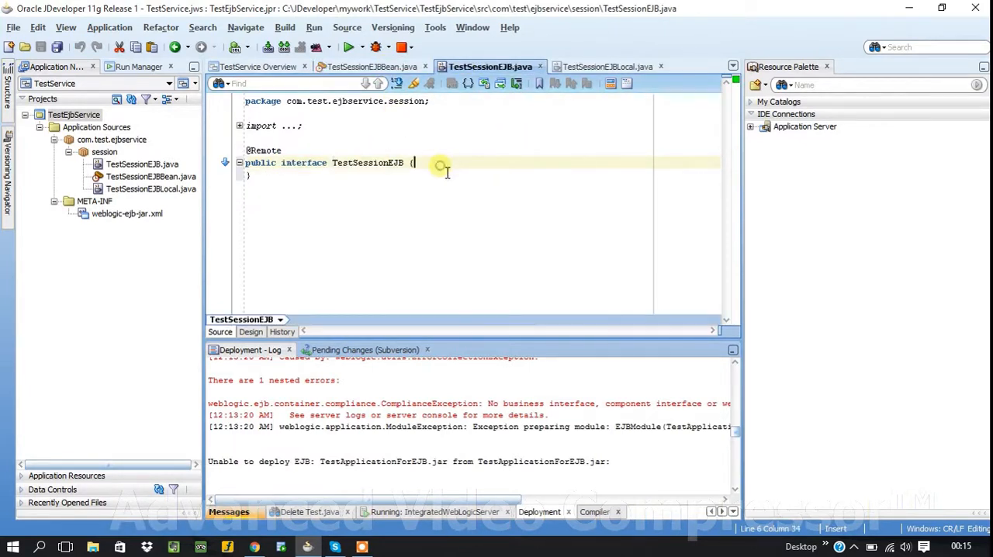
type("String sayHi(String name);")
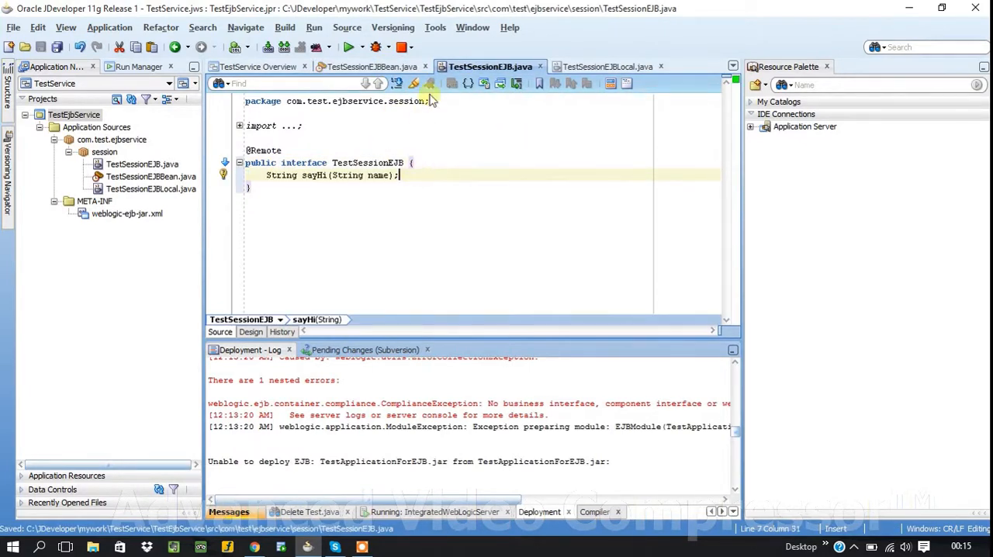
left_click(375, 66)
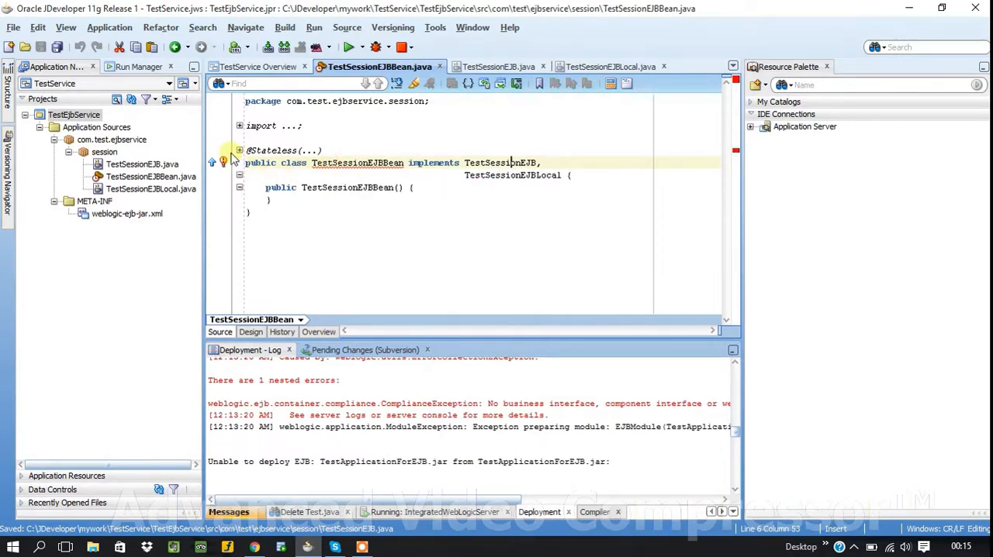
mouse_move(223, 163)
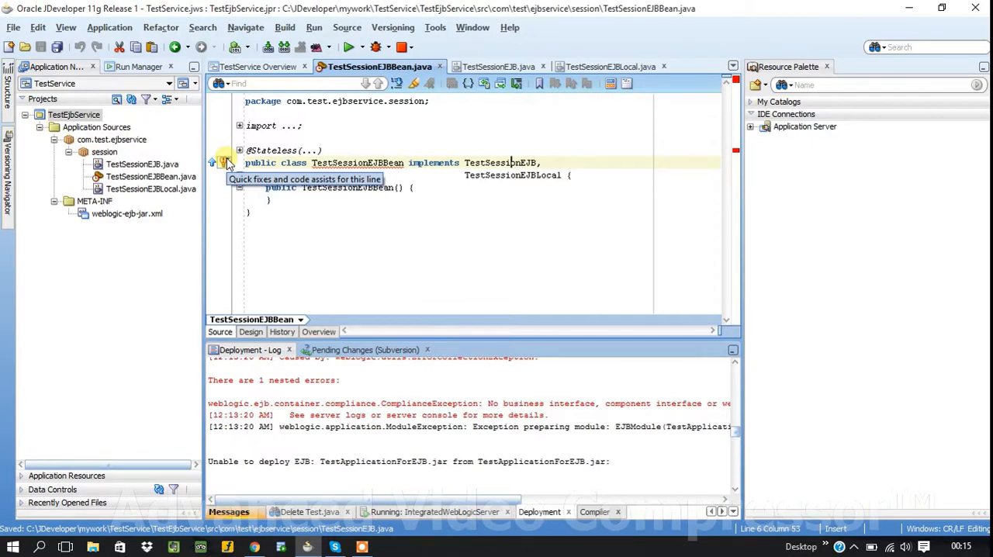
Step: Use Implement Methods to generate sayHi in TestSessionEJBBean and return "Hello "+name
left_click(224, 161)
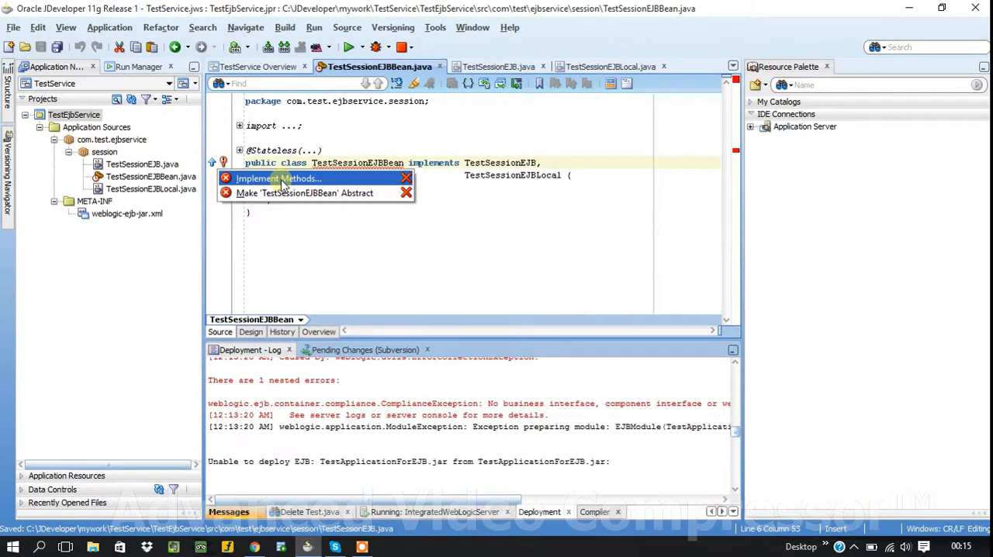
left_click(278, 179)
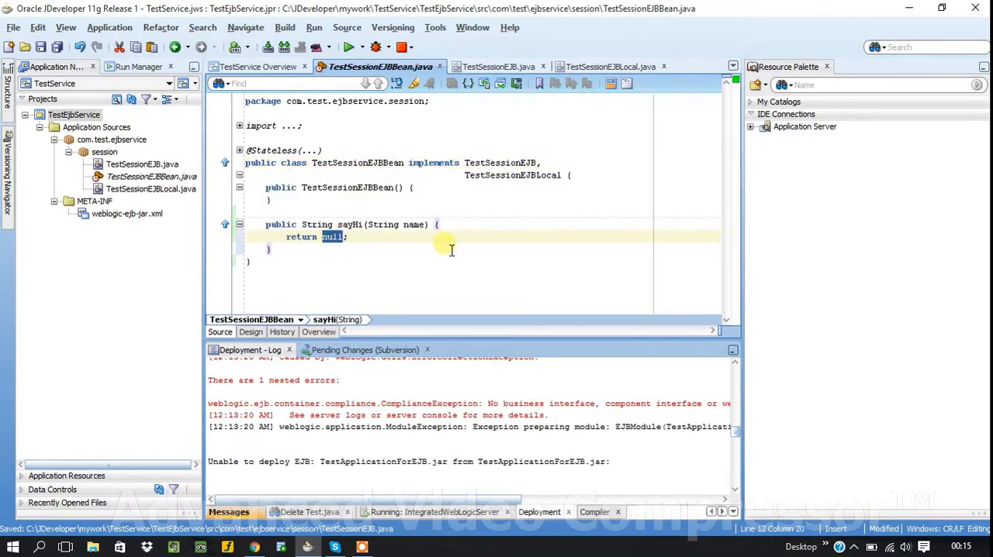
type("\"\"")
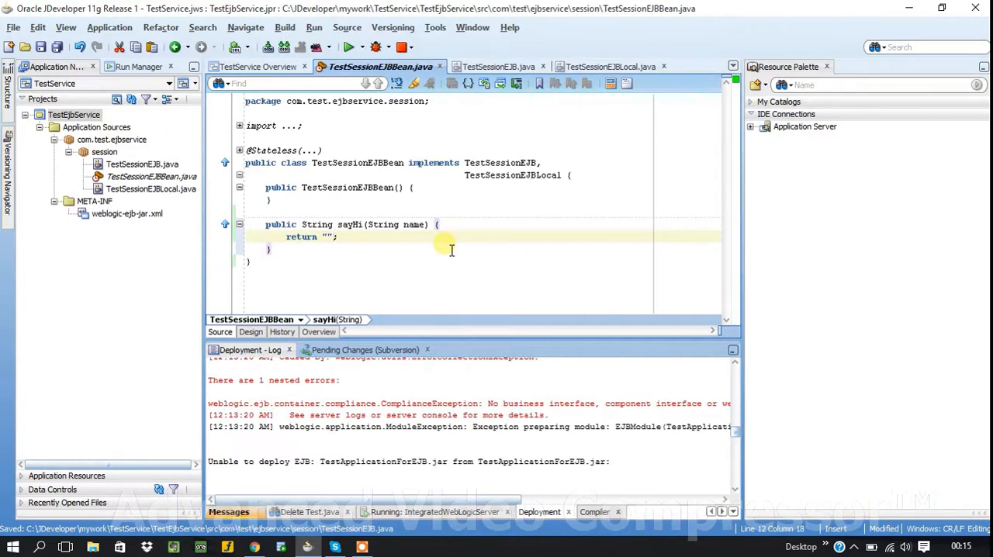
type("Hell")
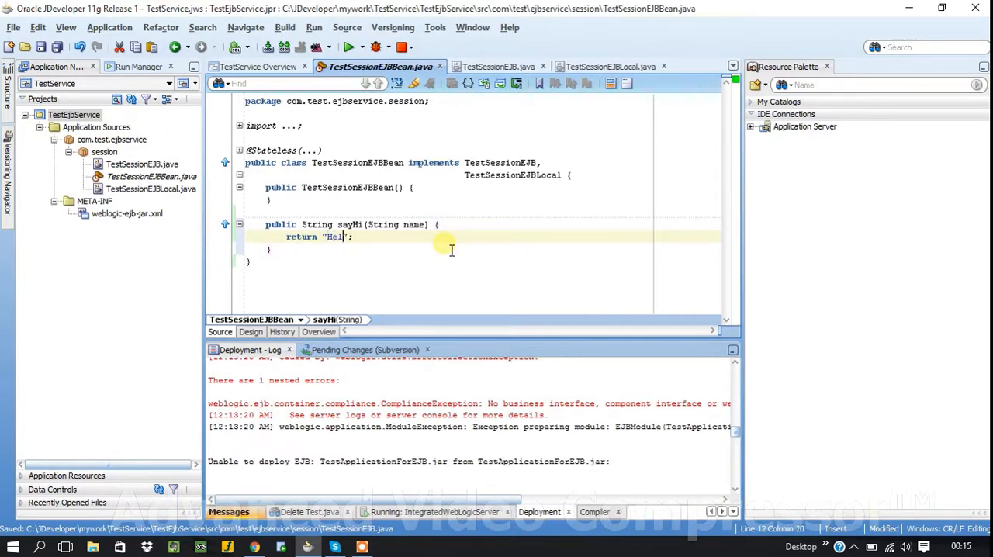
type("lo \"")
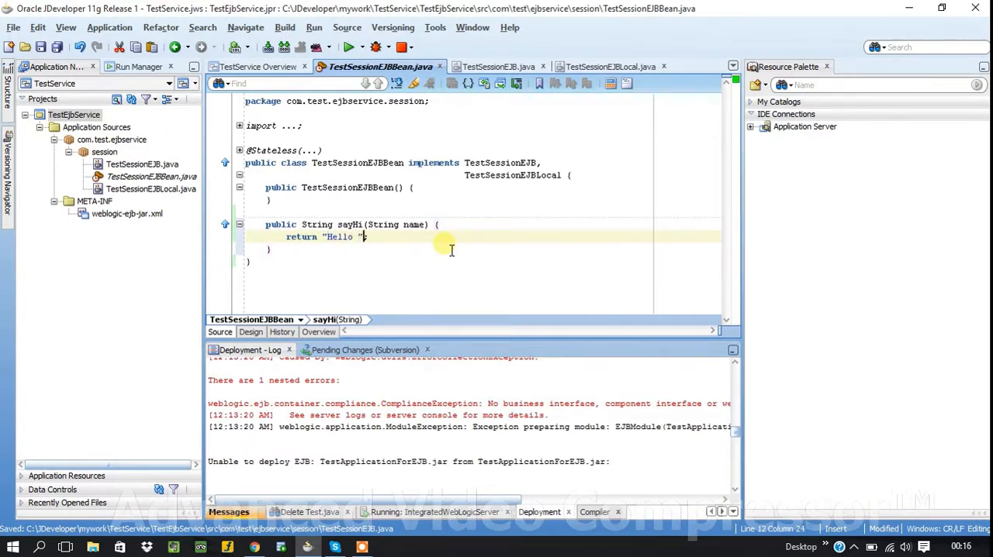
type("+name")
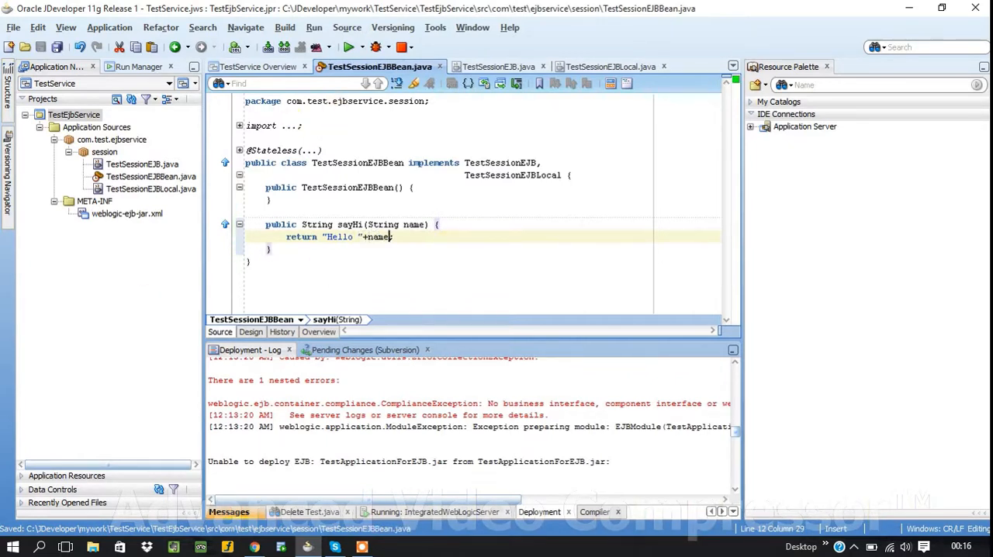
Step: Deploy TestApplicationForEJB from the TestEjbService project to IntegratedWebLogicServer
right_click(70, 115)
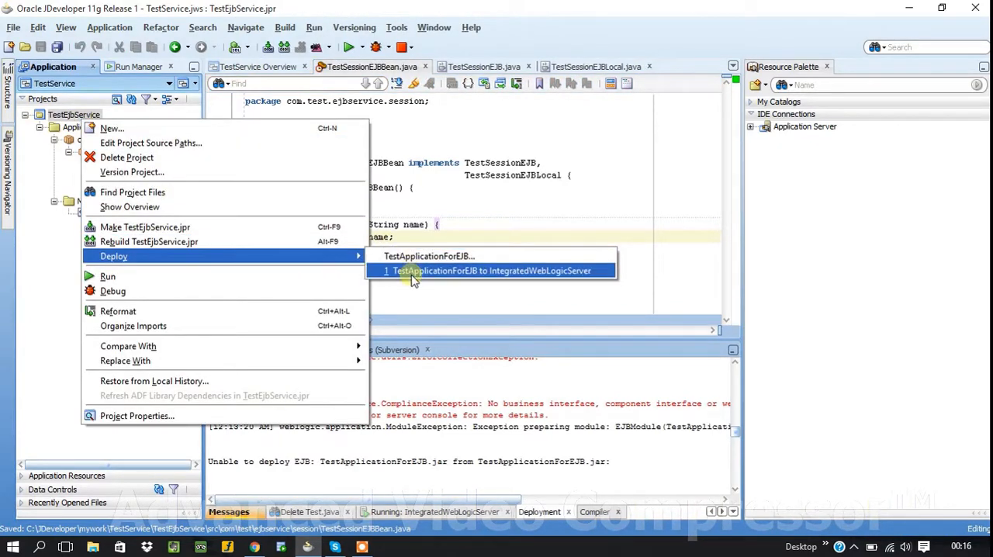
left_click(490, 270)
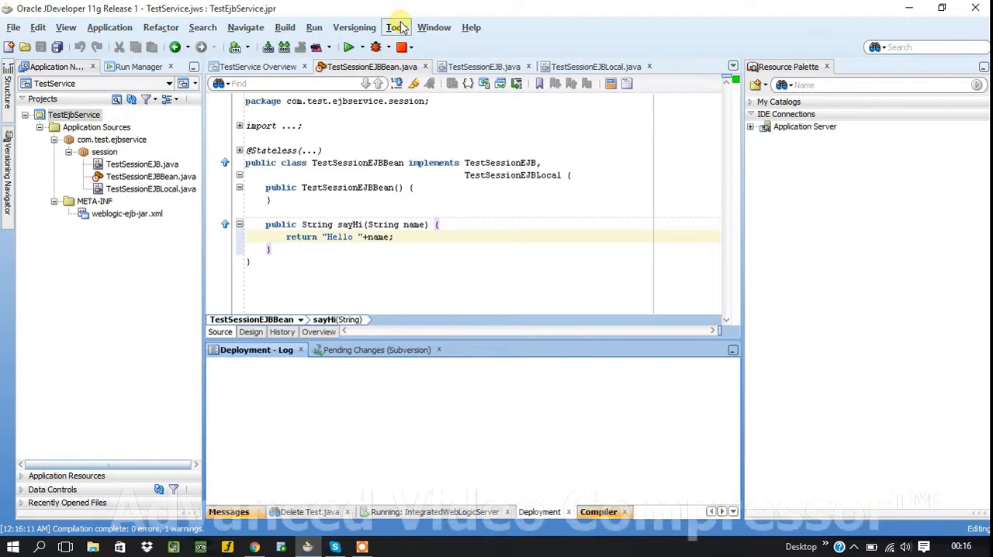
left_click(142, 165)
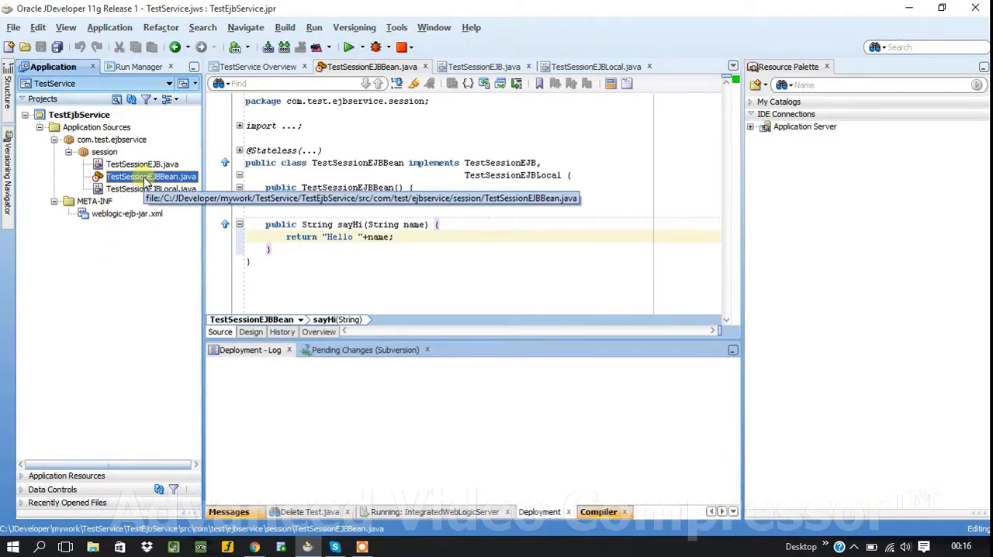
Step: Create a New Sample Java Client for TestSessionEJBBean using the IntegratedWebLogicServer connection
right_click(143, 177)
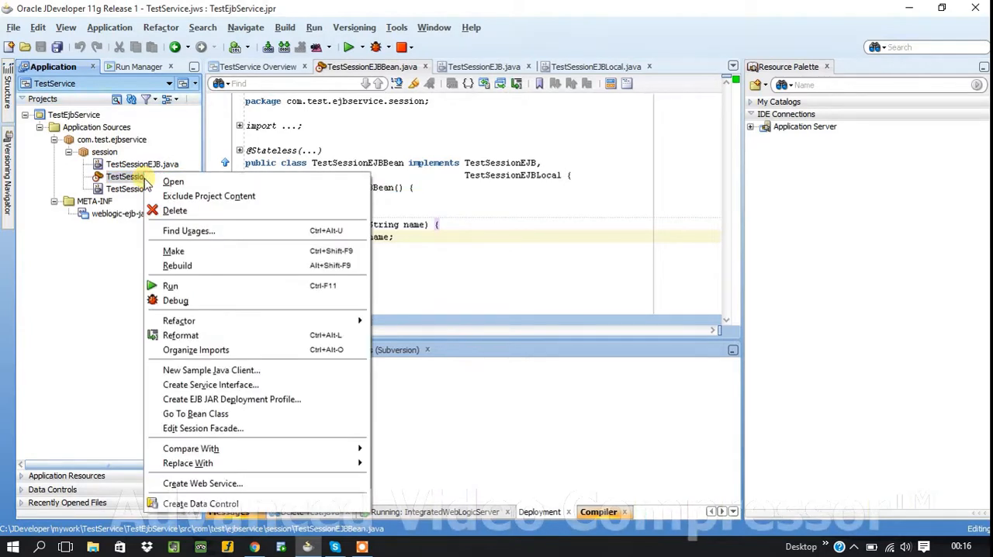
mouse_move(225, 369)
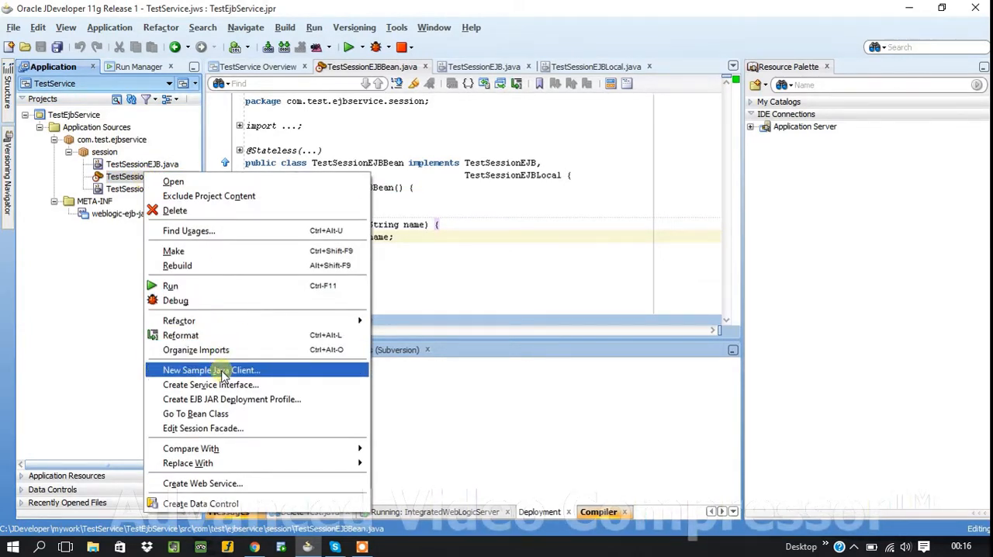
left_click(207, 369)
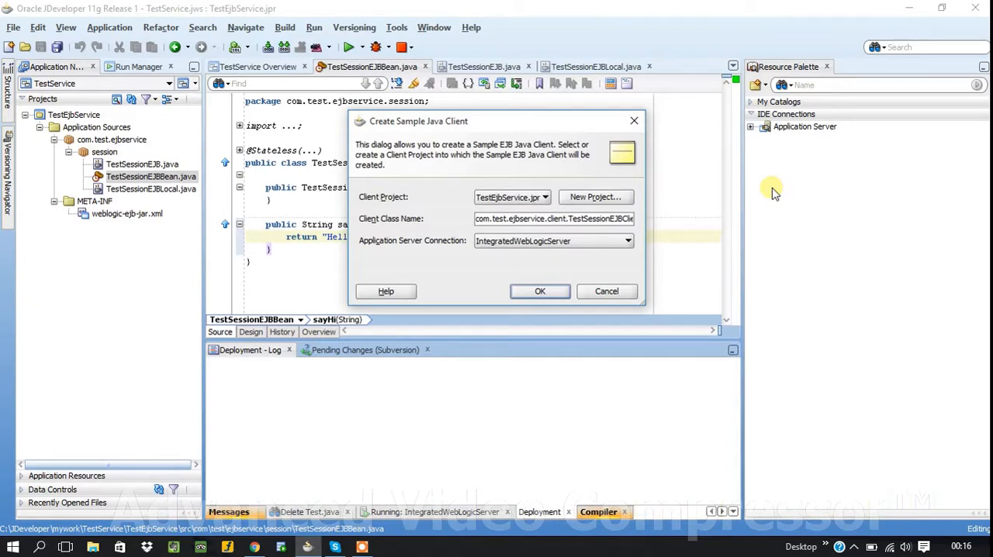
left_click(627, 241)
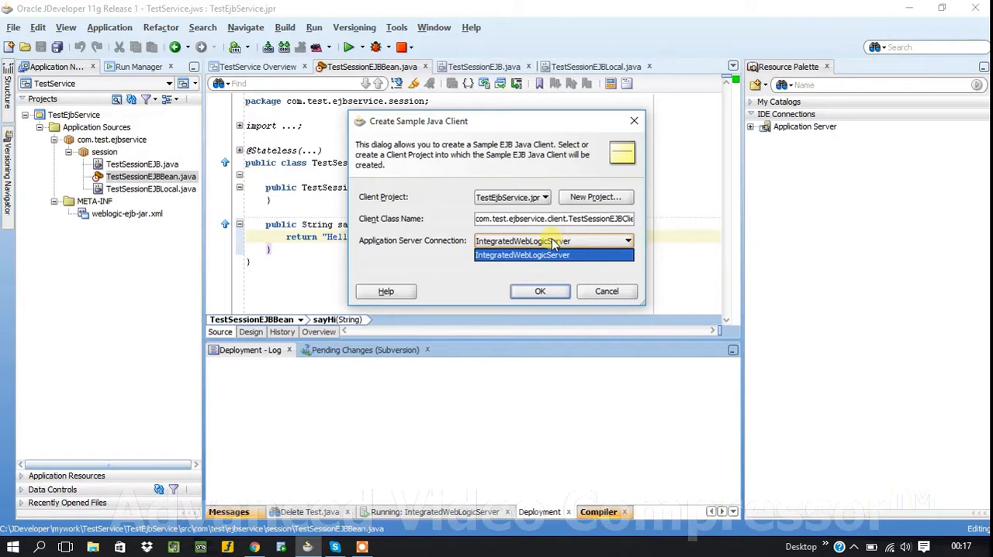
left_click(522, 254)
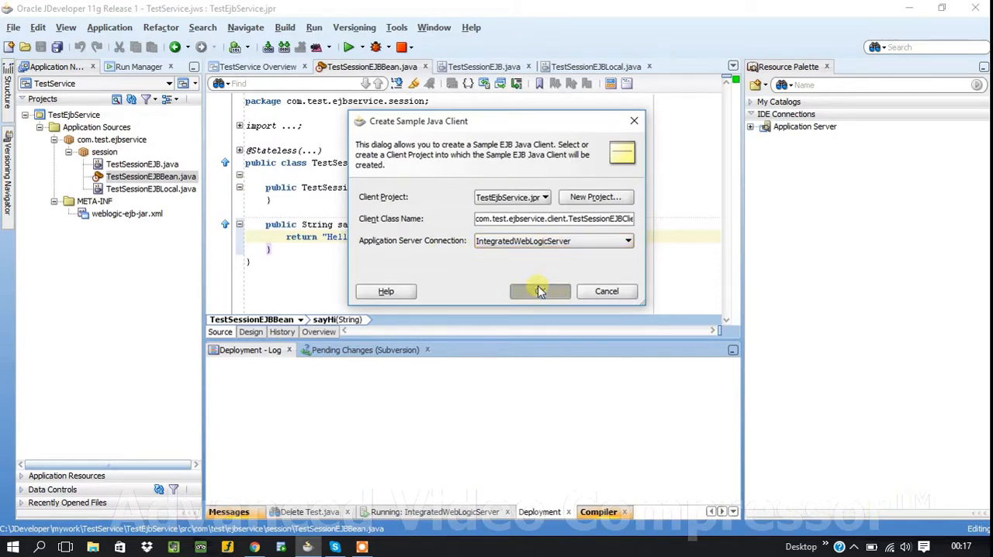
left_click(540, 292)
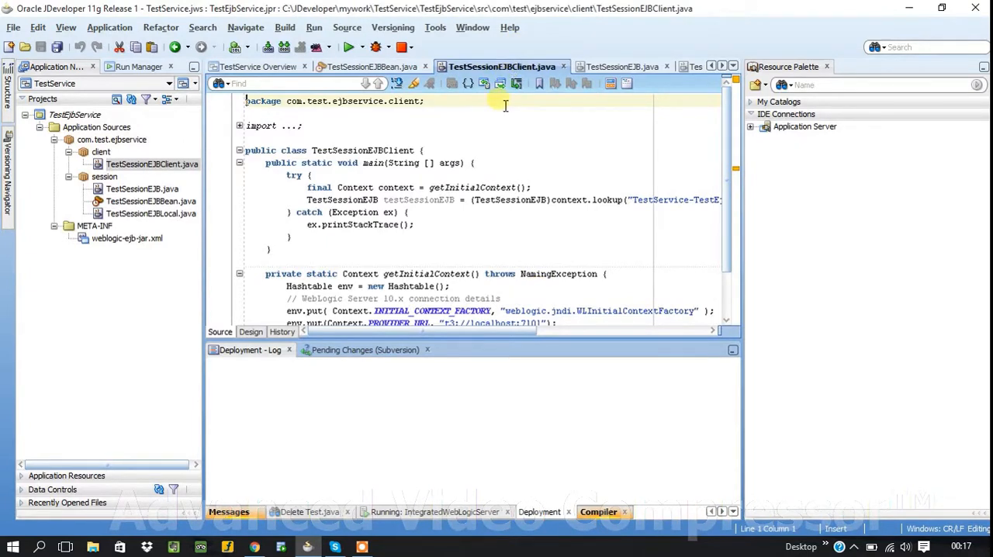
Step: Maximize the TestSessionEJBClient.java editor and select the getInitialContext call
double_click(475, 149)
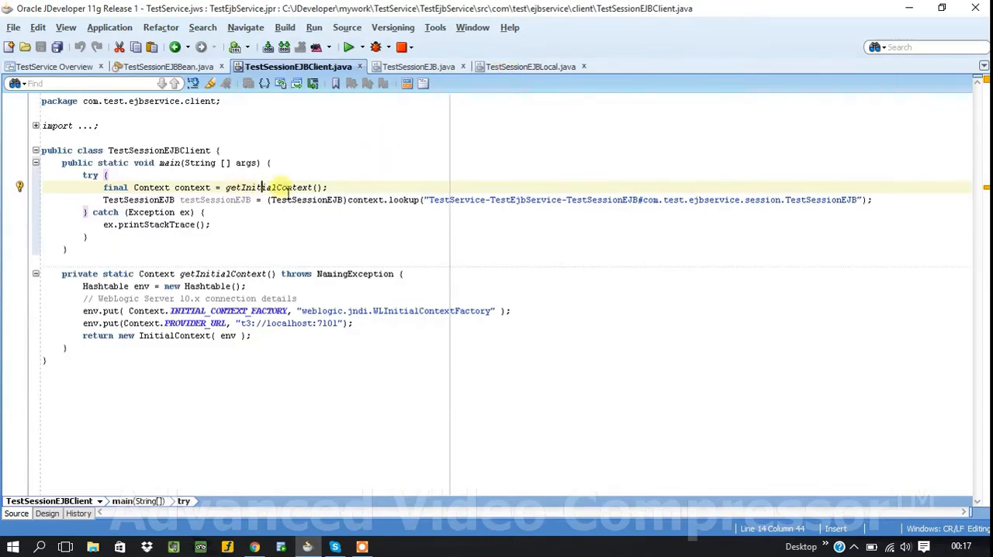
double_click(267, 186)
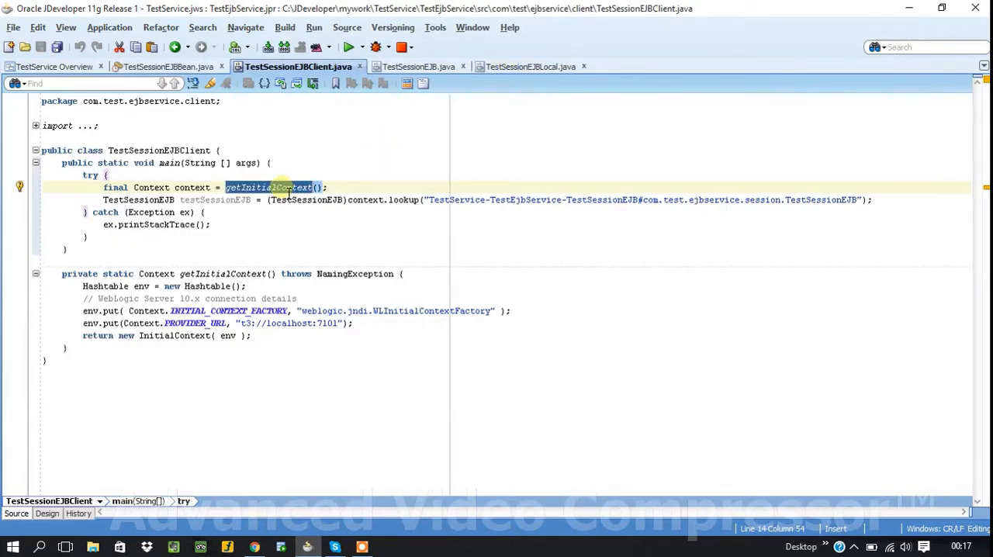